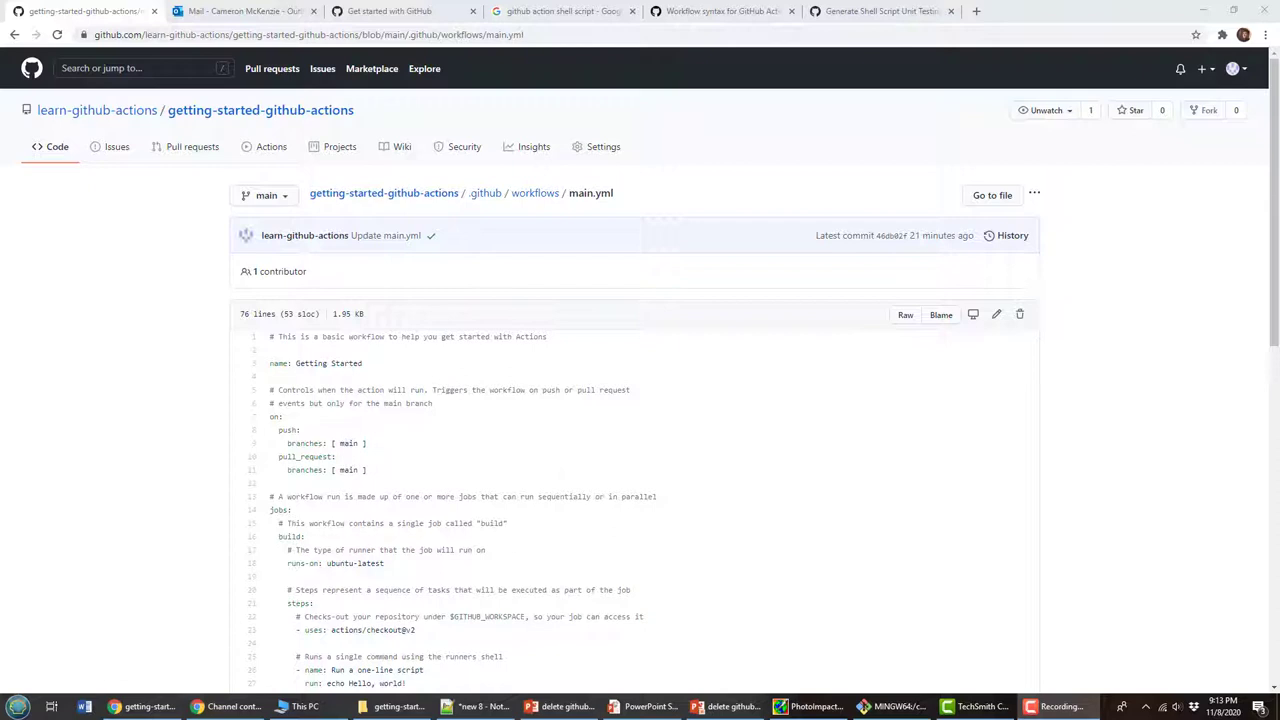
# Select and copy the multi-line step's echo commands from main.yml.
pyautogui.scroll(-3)
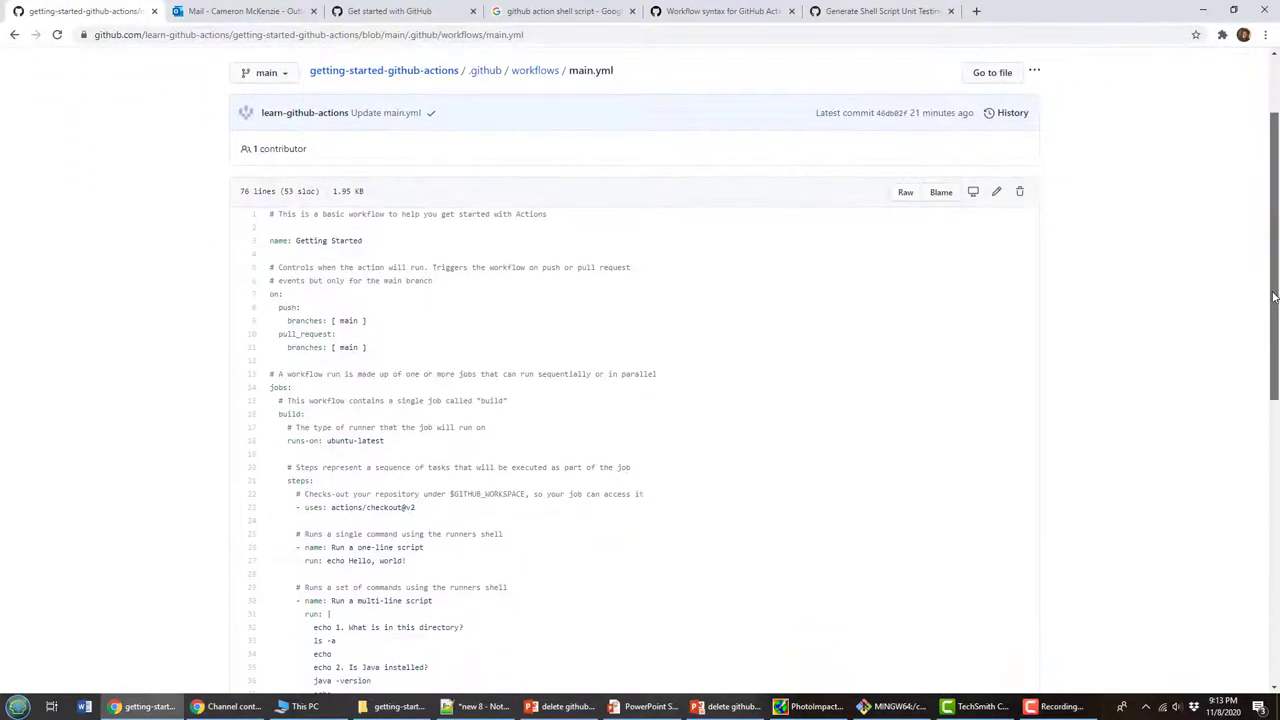
pyautogui.scroll(-3)
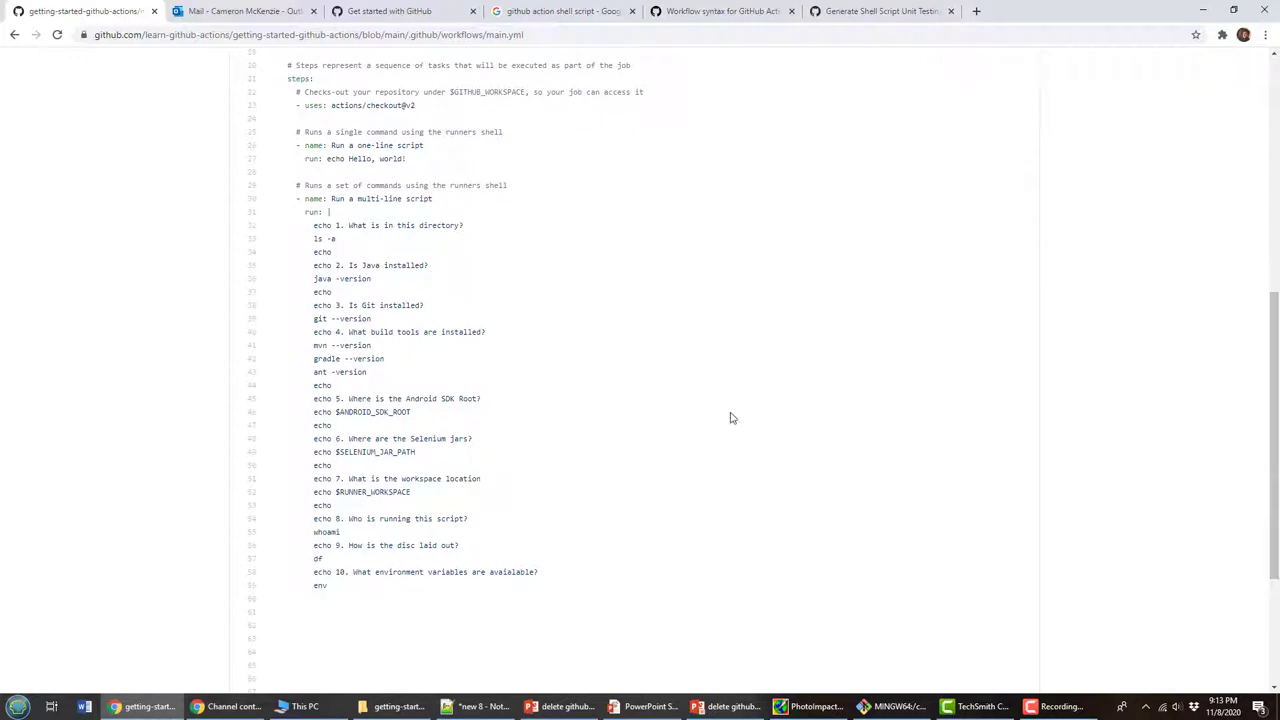
pyautogui.moveTo(438, 584)
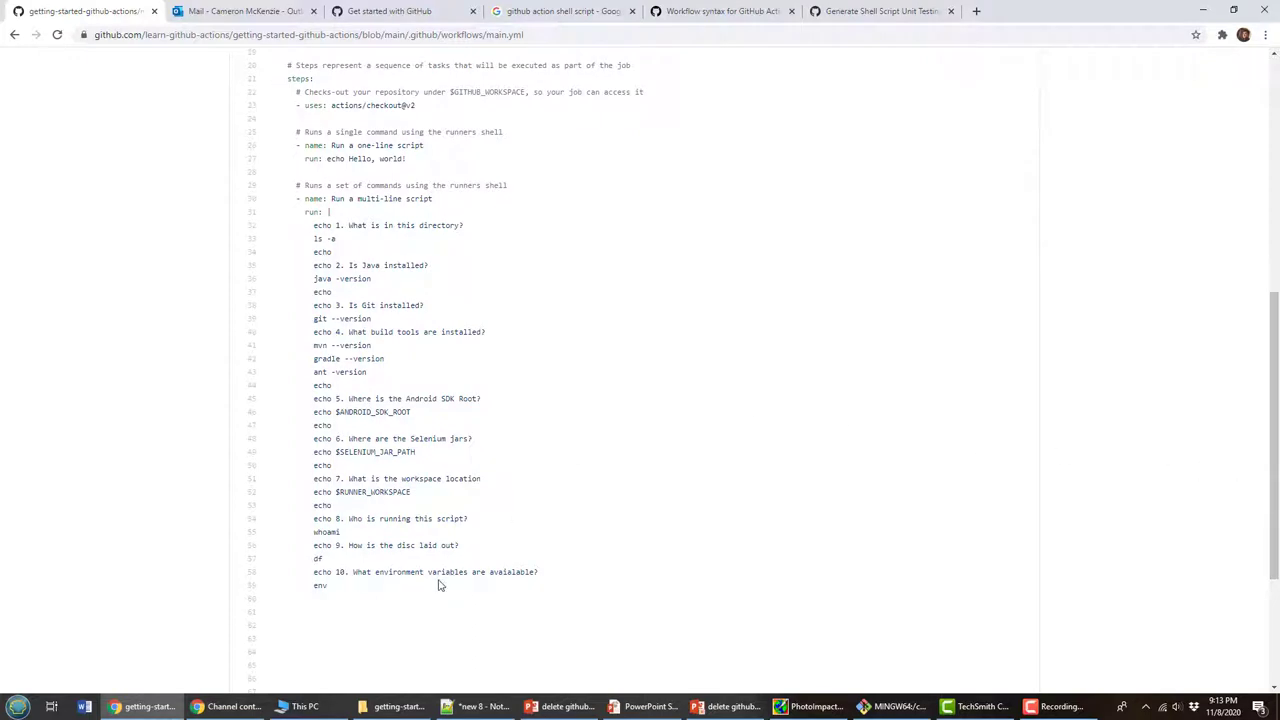
pyautogui.moveTo(380, 600)
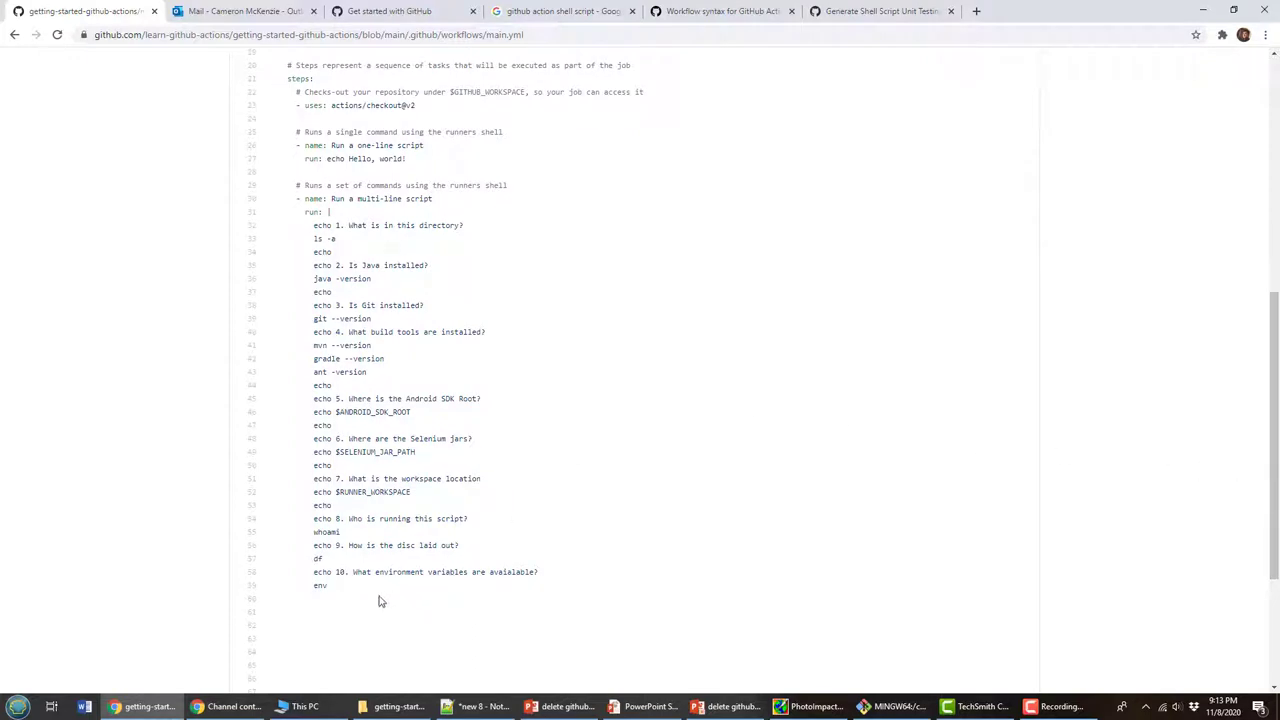
pyautogui.moveTo(728, 556)
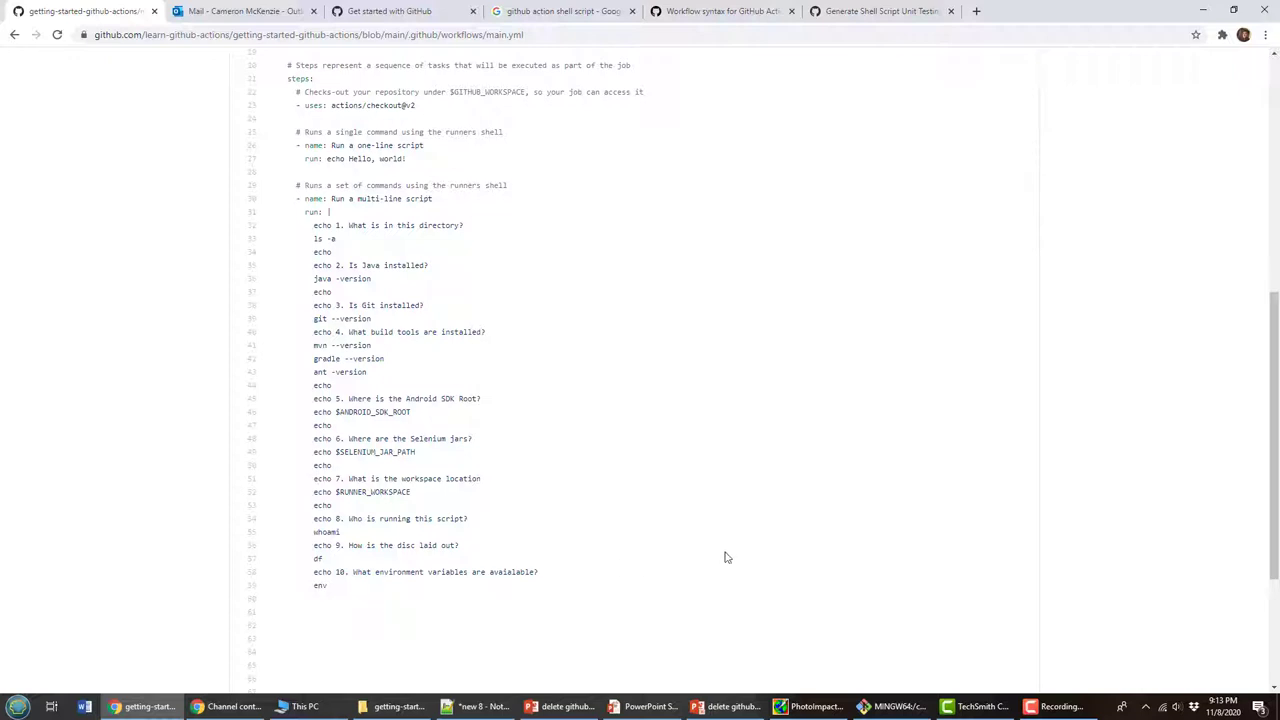
pyautogui.scroll(3)
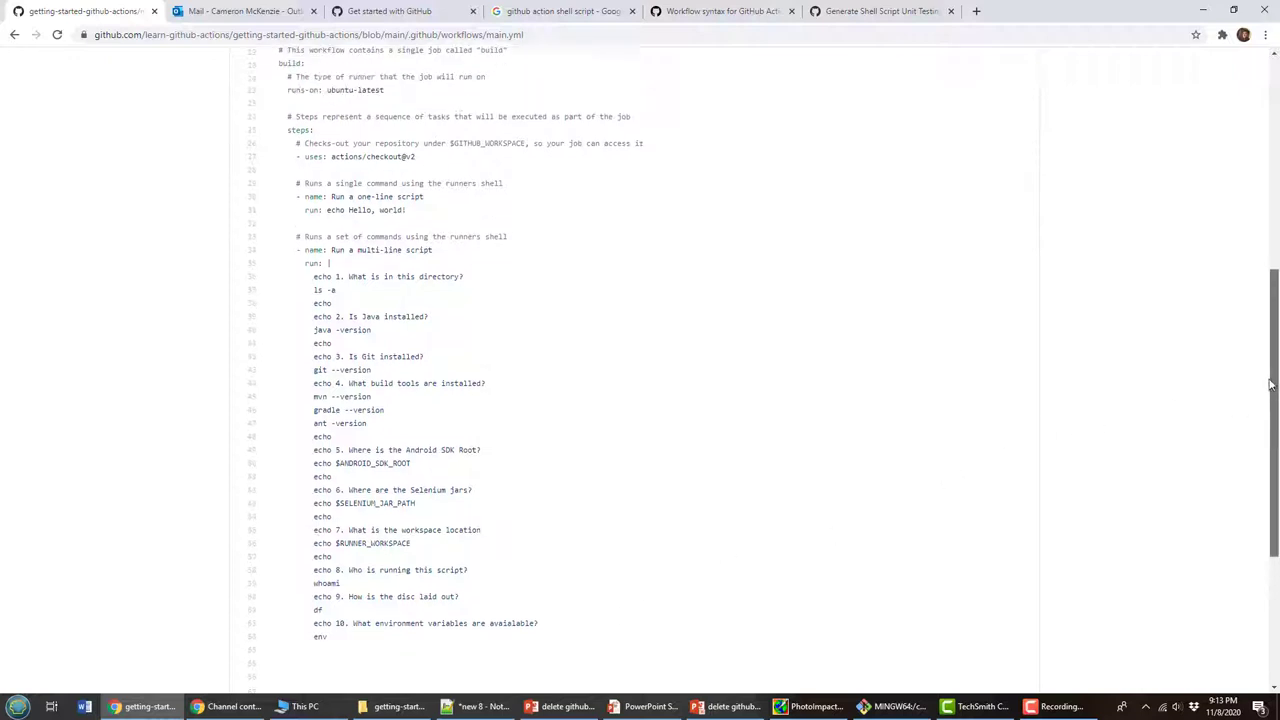
pyautogui.scroll(3)
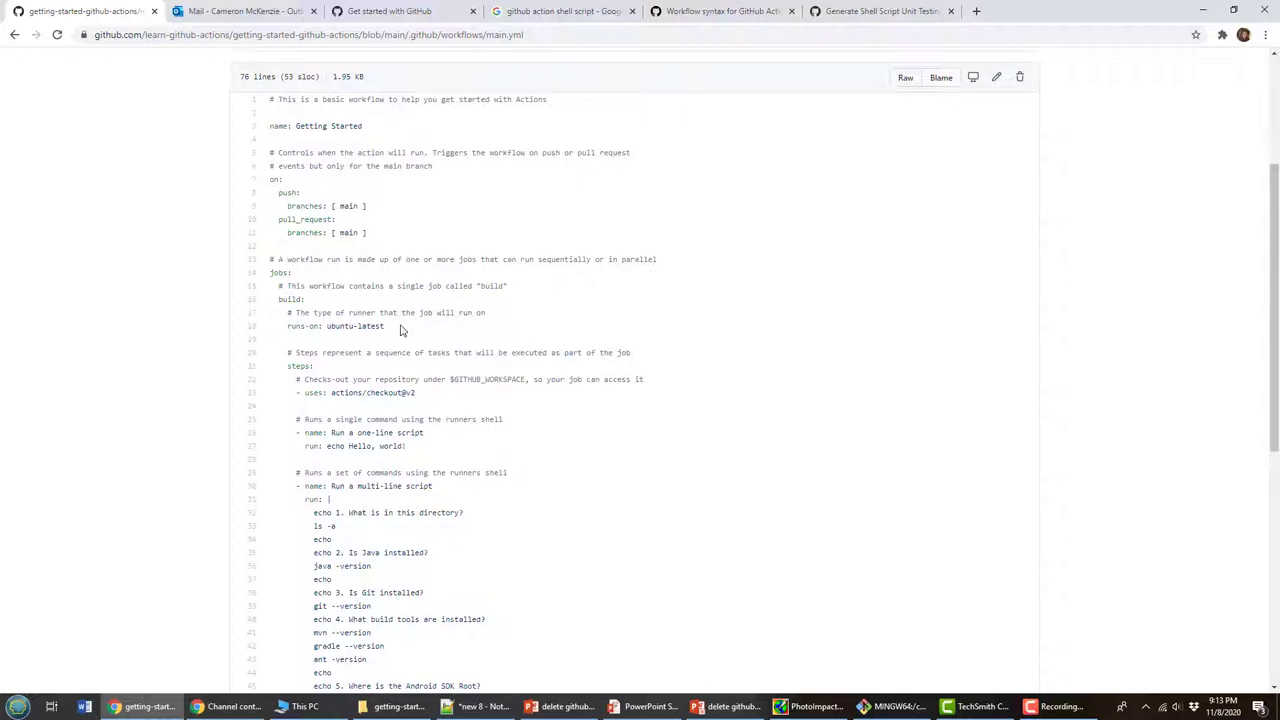
pyautogui.doubleClick(356, 326)
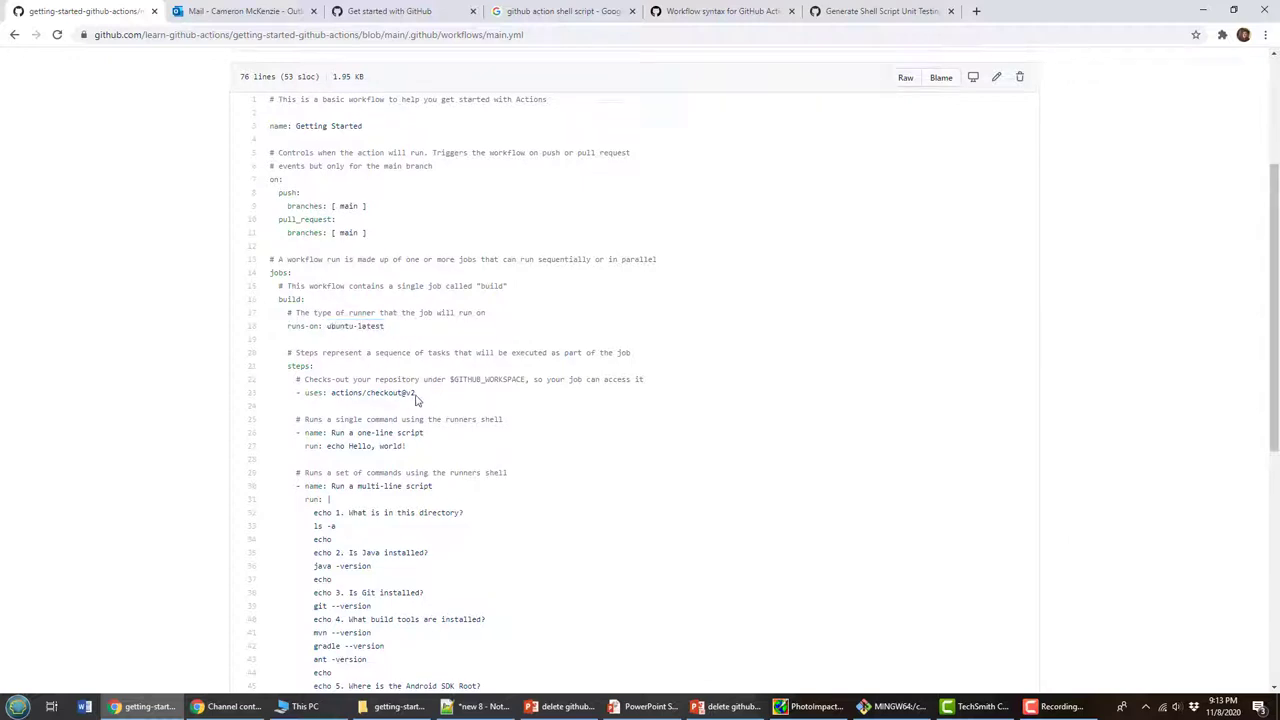
pyautogui.doubleClick(376, 392)
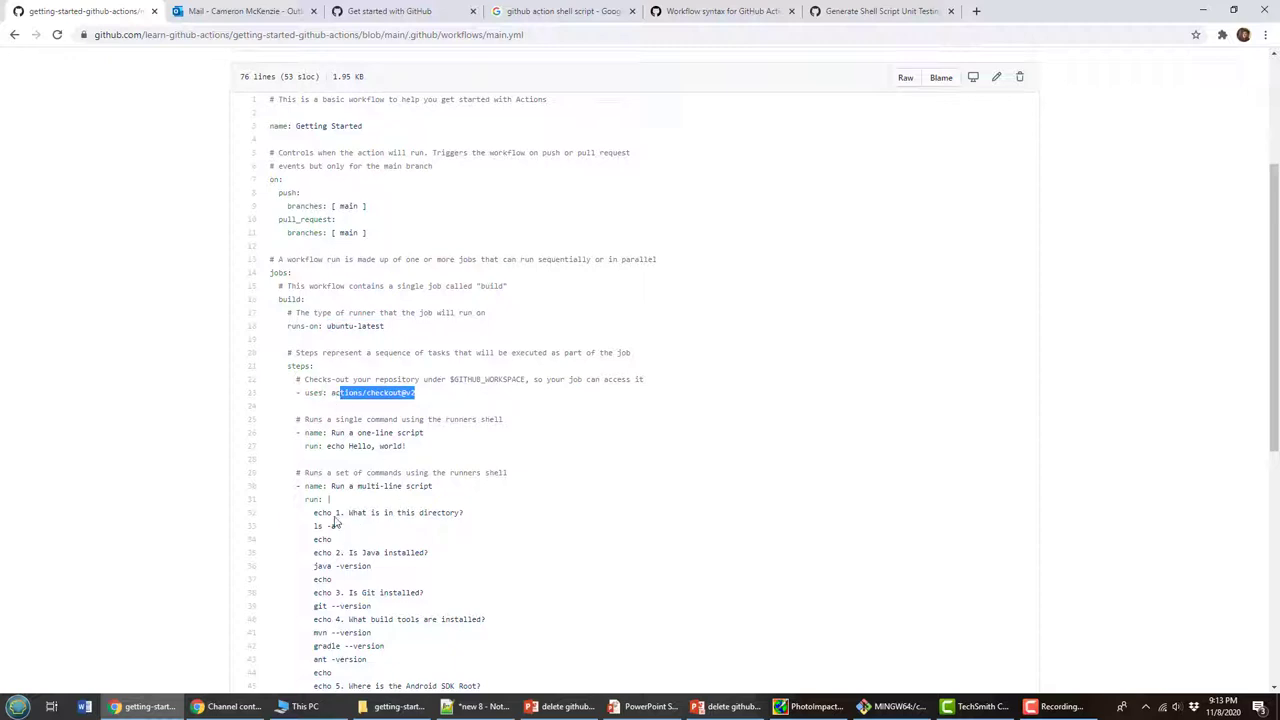
pyautogui.moveTo(412, 552)
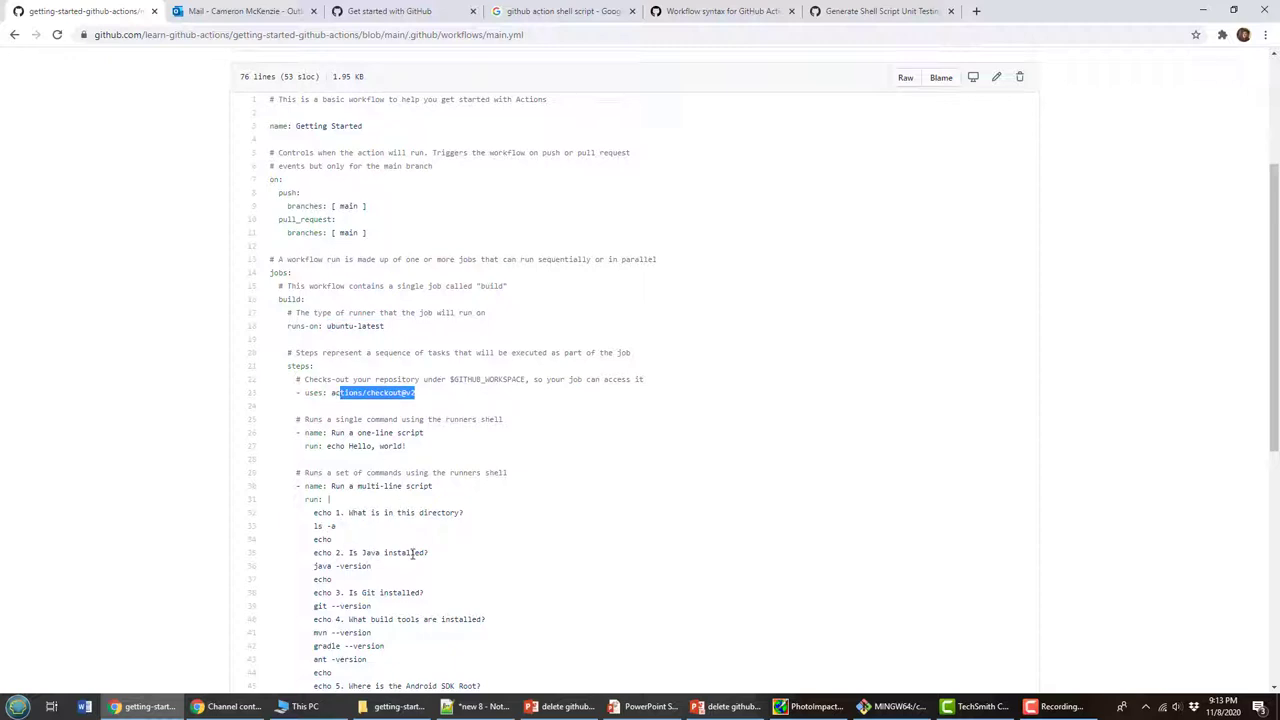
pyautogui.scroll(3)
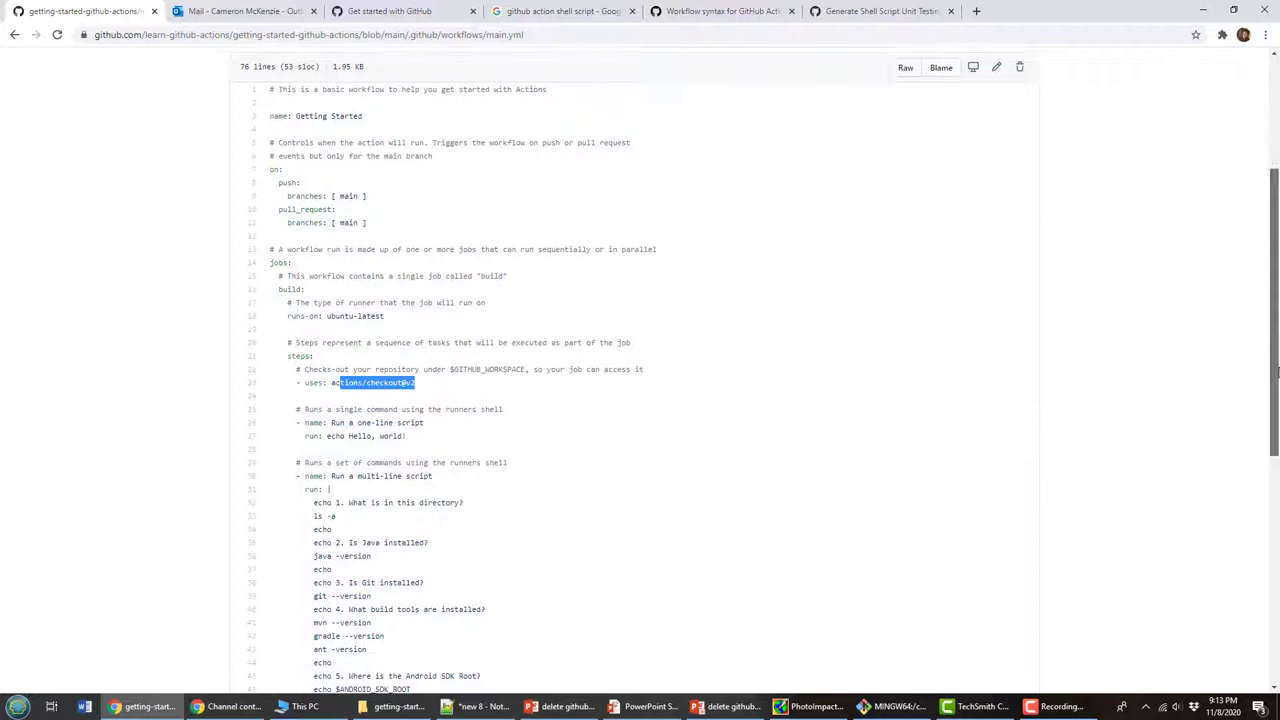
pyautogui.scroll(-3)
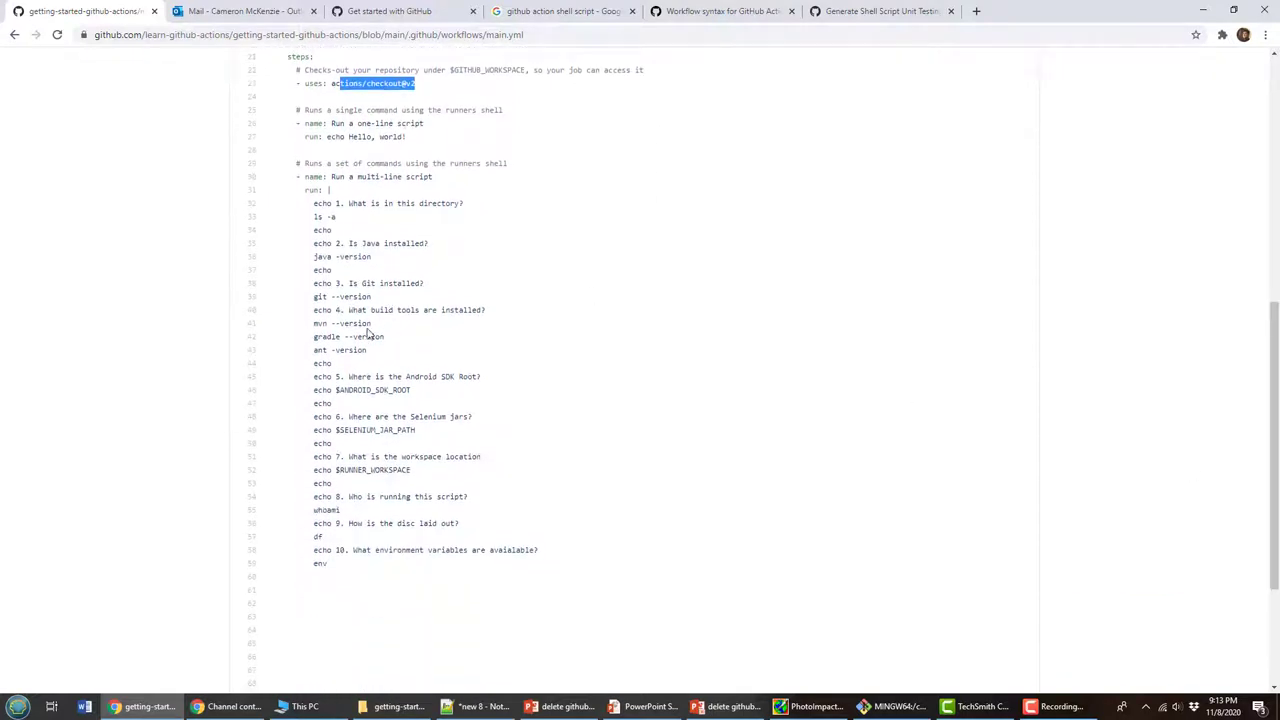
pyautogui.moveTo(478, 512)
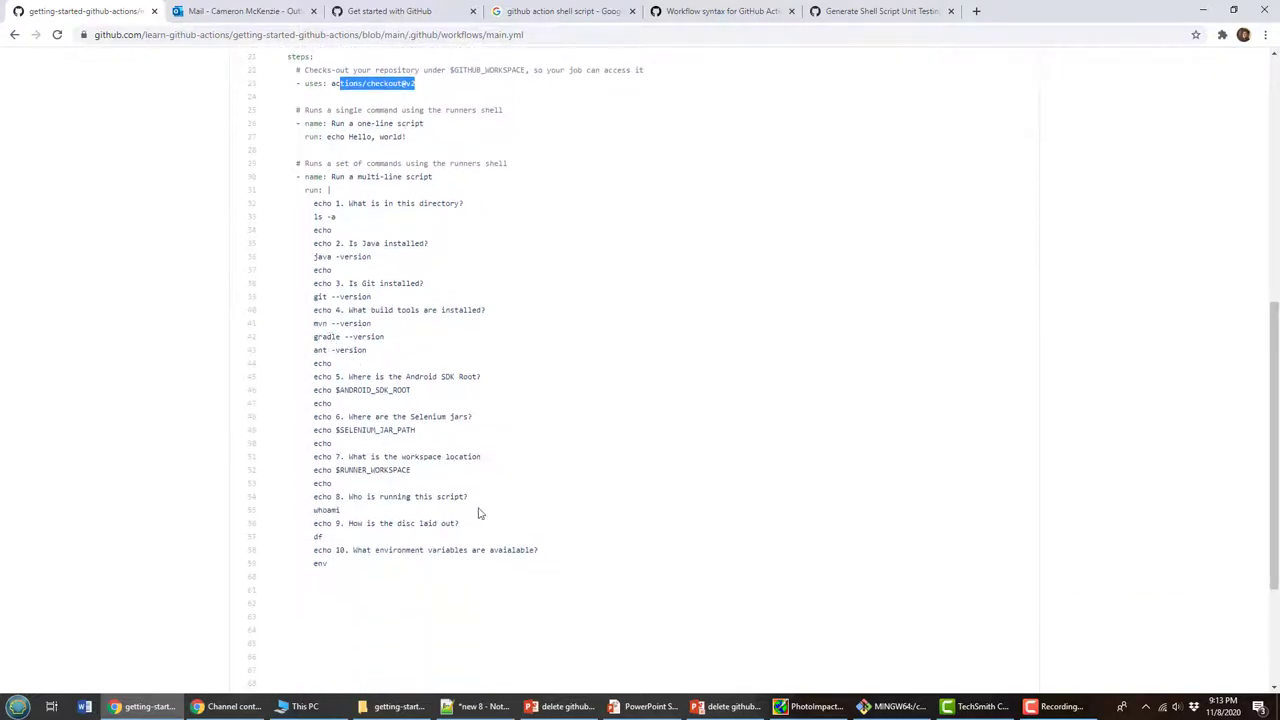
pyautogui.doubleClick(320, 564)
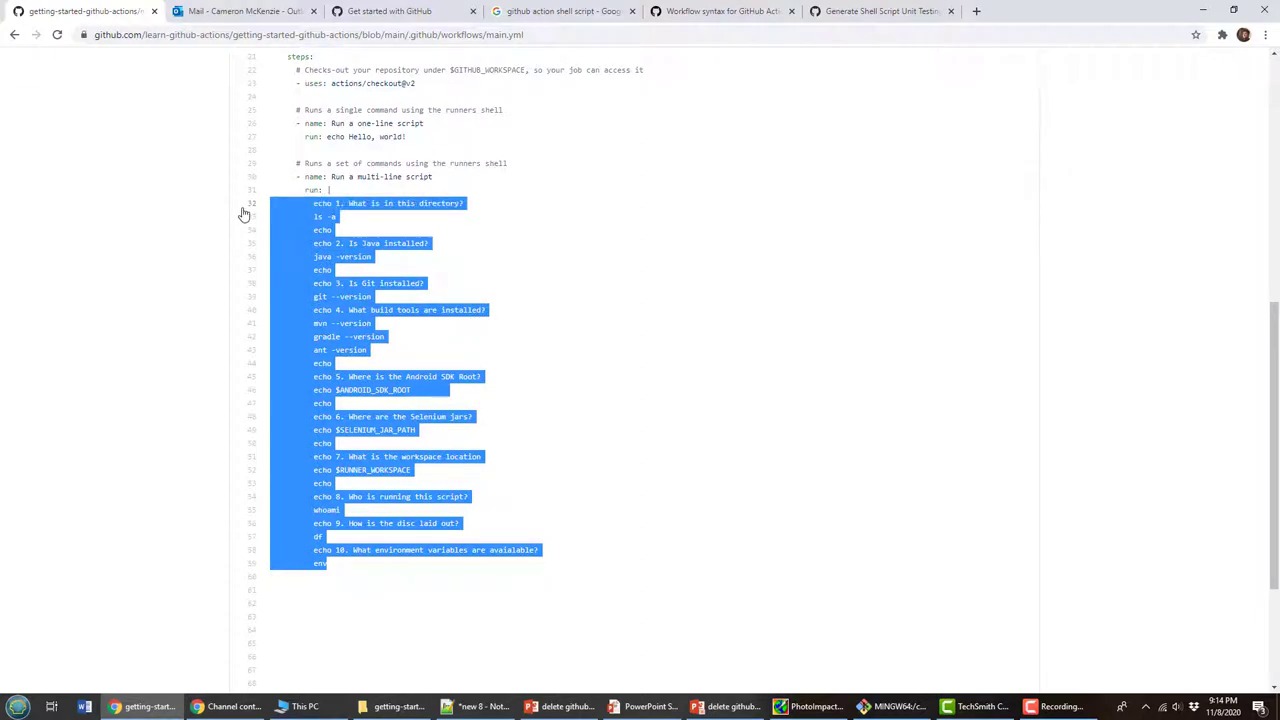
pyautogui.moveTo(394, 578)
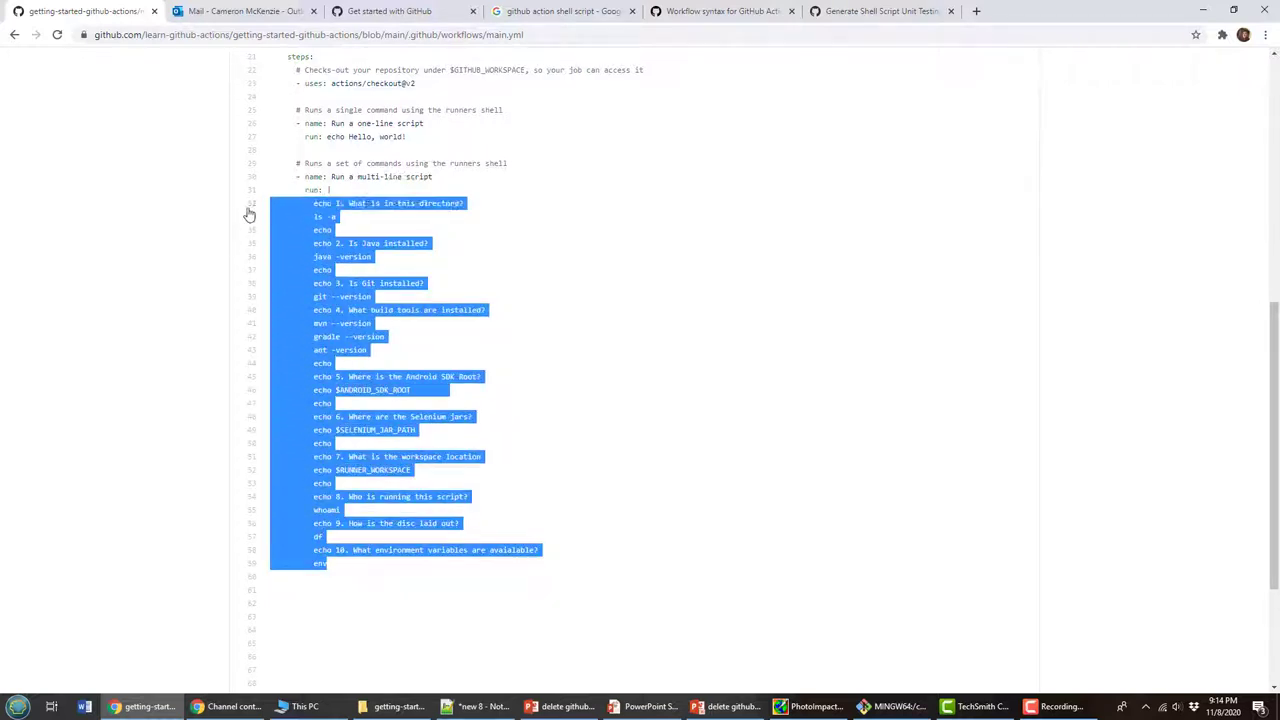
pyautogui.rightClick(390, 210)
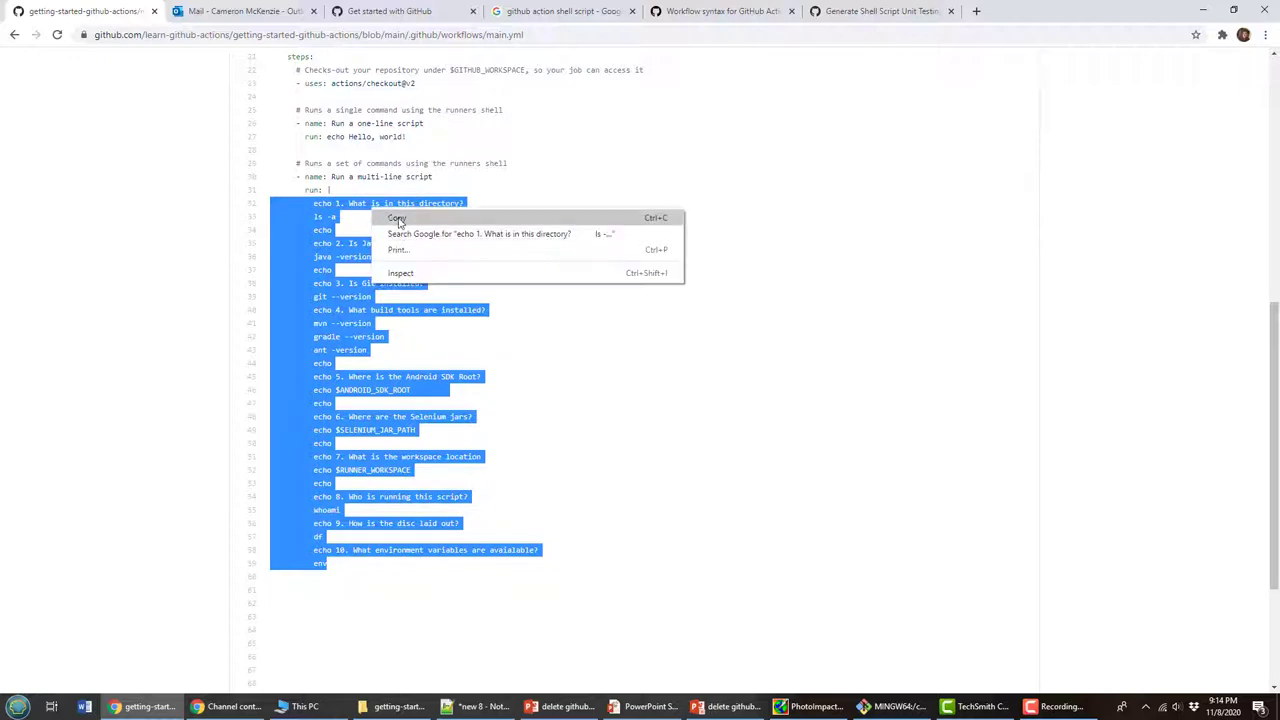
pyautogui.click(396, 218)
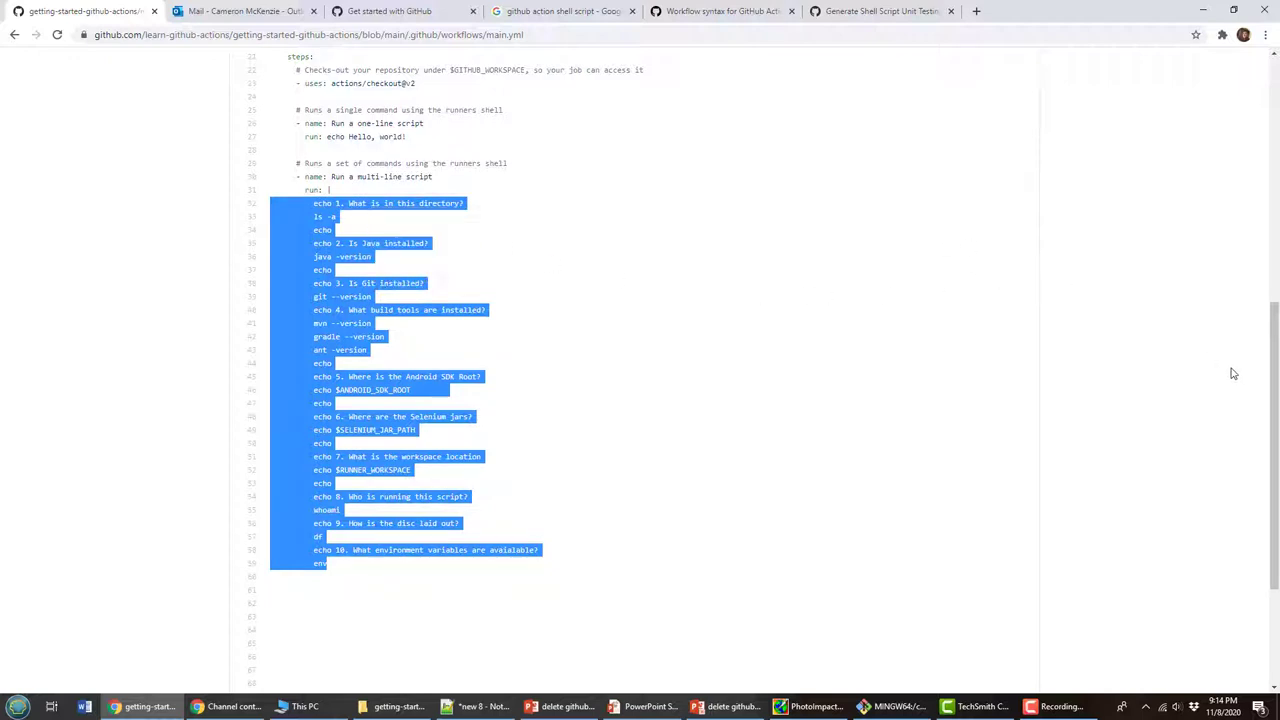
# Navigate to the learn-github-actions profile and its getting-started-github-actions repository.
pyautogui.scroll(3)
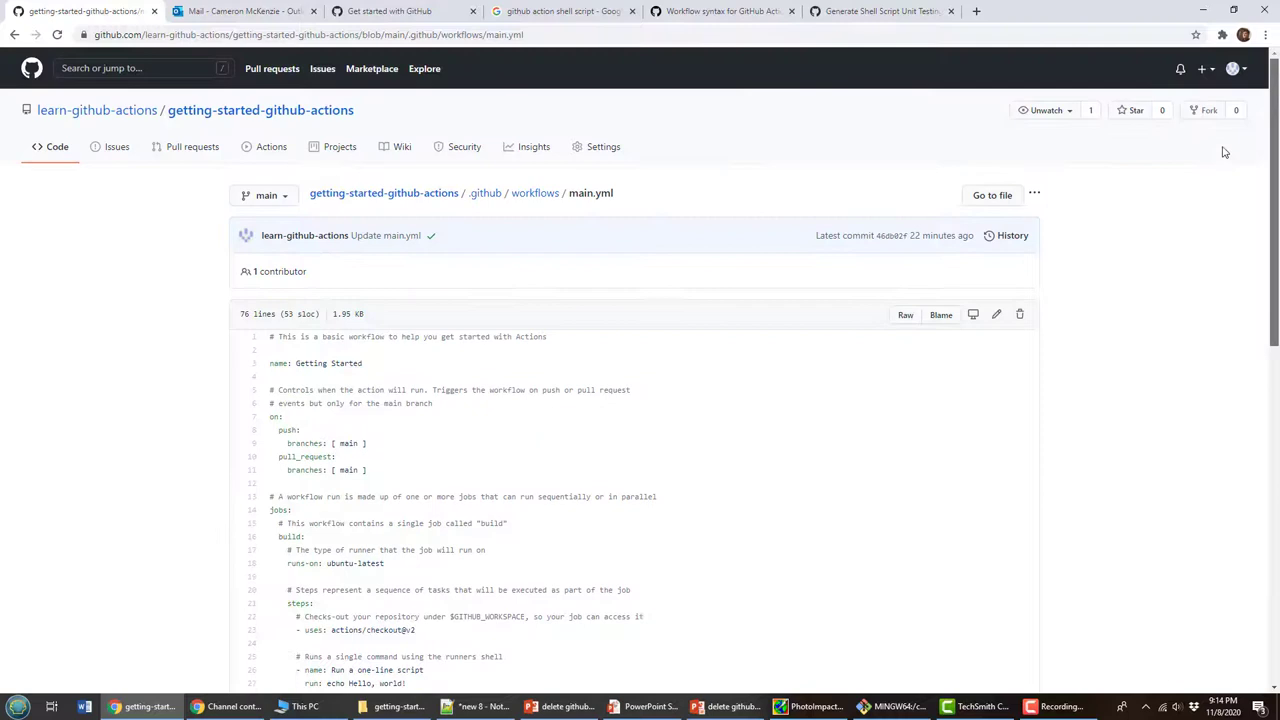
pyautogui.click(96, 110)
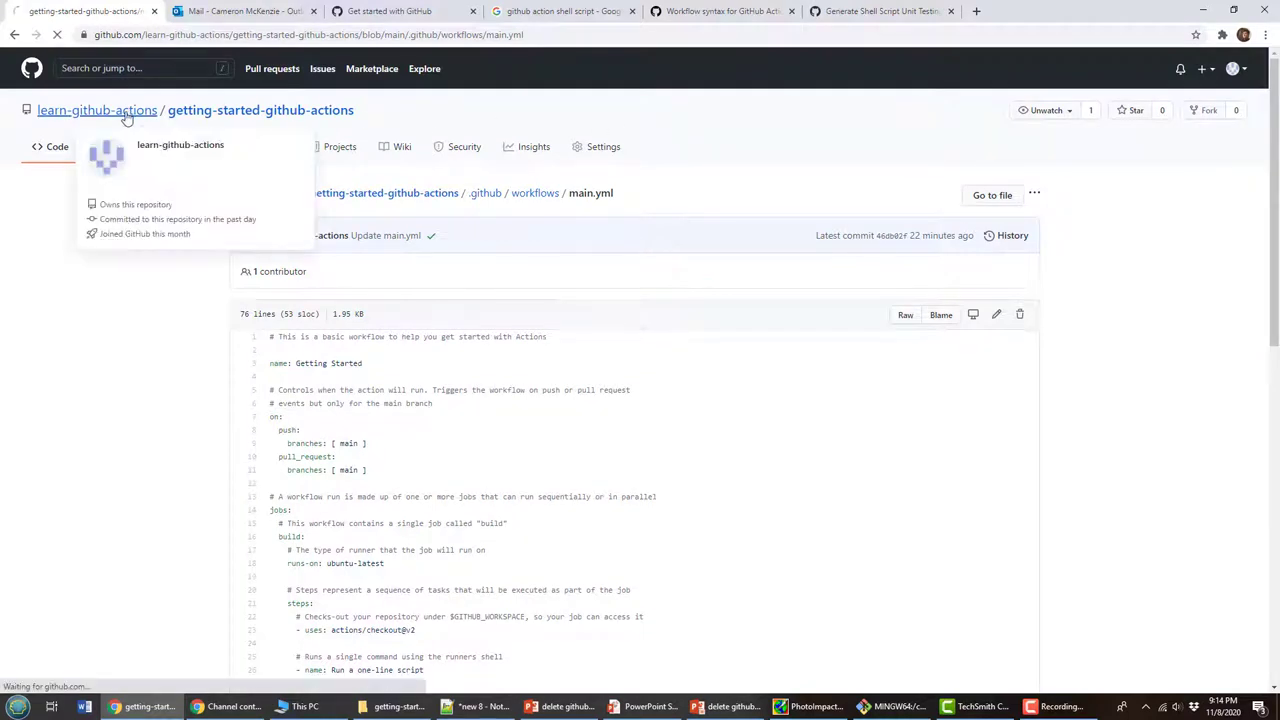
pyautogui.click(96, 108)
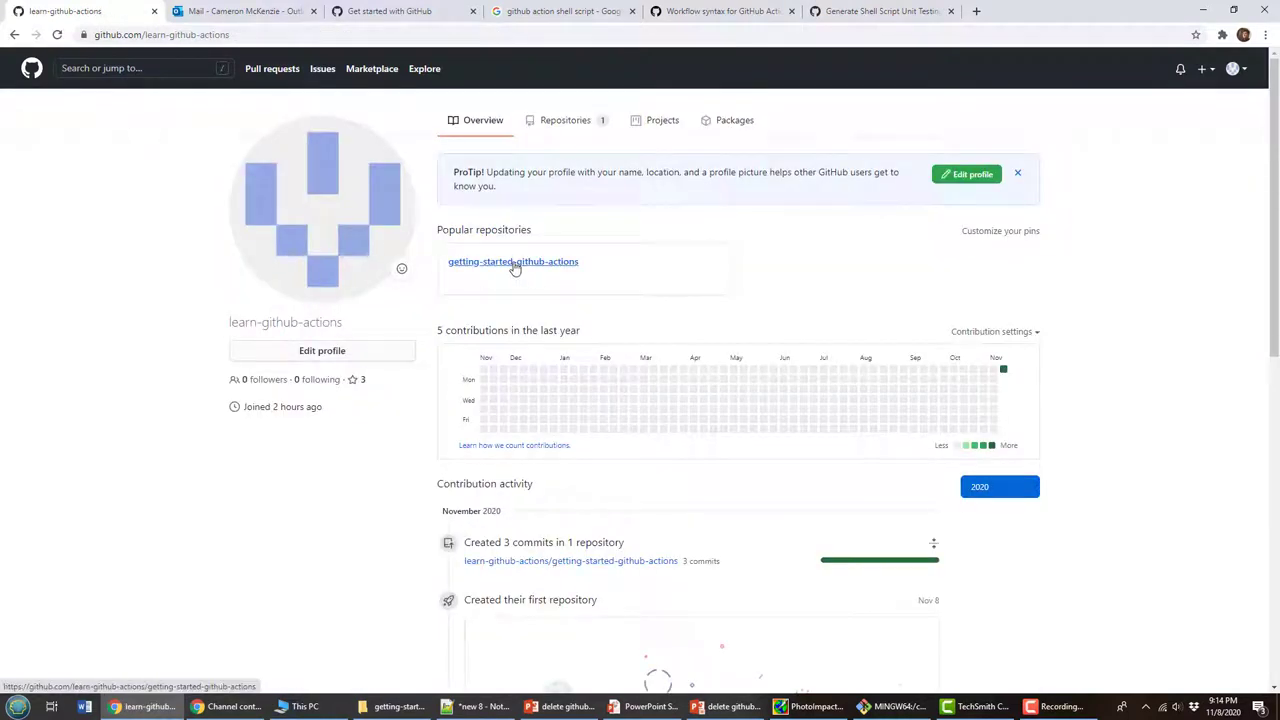
pyautogui.click(512, 260)
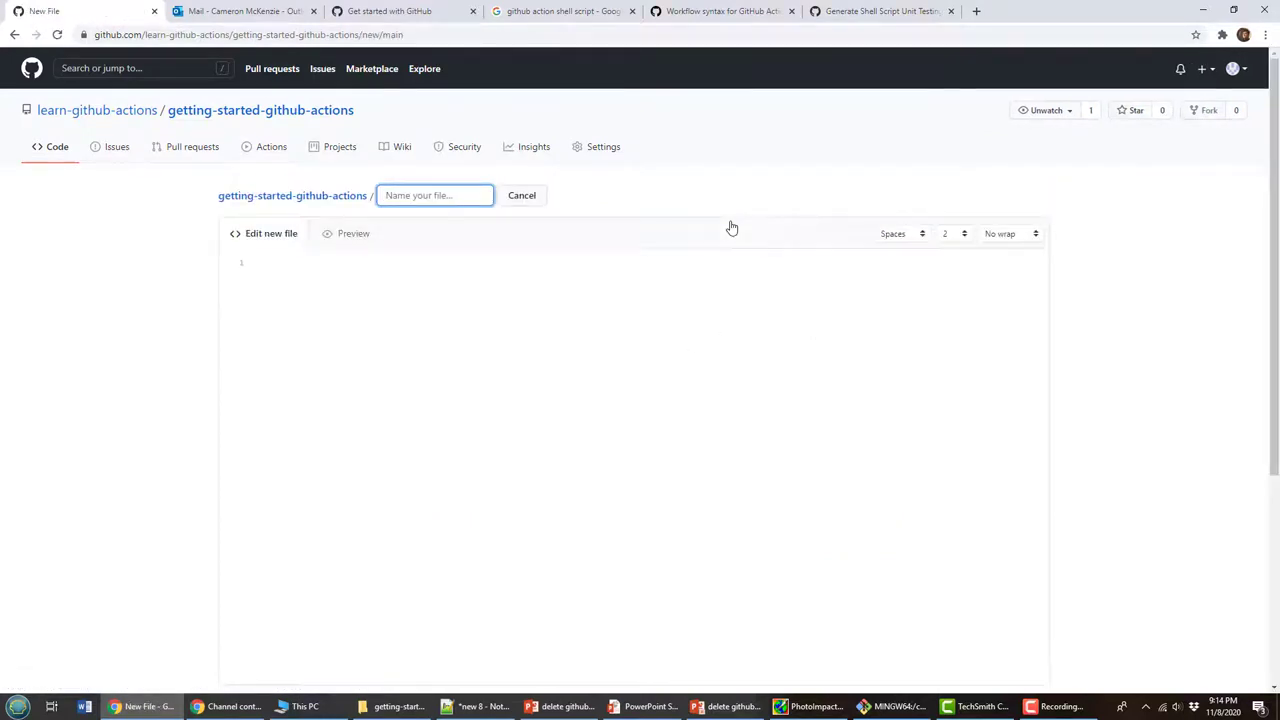
# Create github-actions-script.sh with the pasted echo commands and commit it to main.
pyautogui.write('github-actions-s')
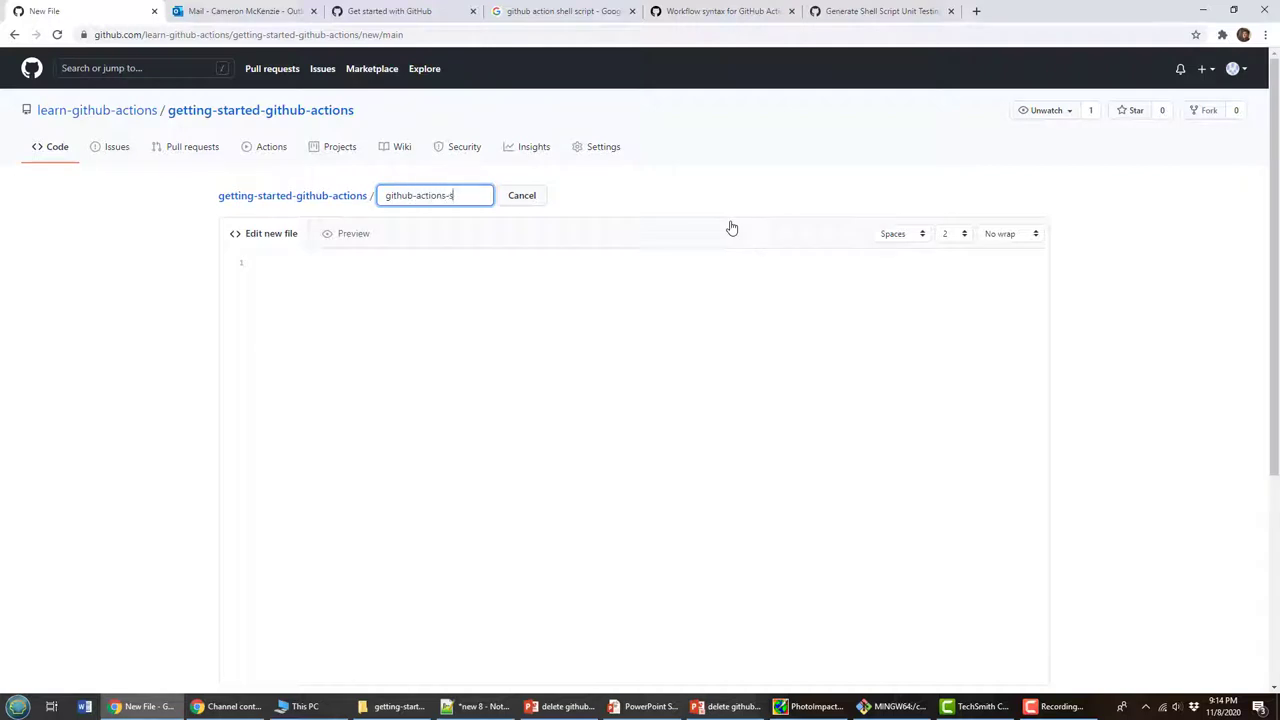
pyautogui.write('cript.sh')
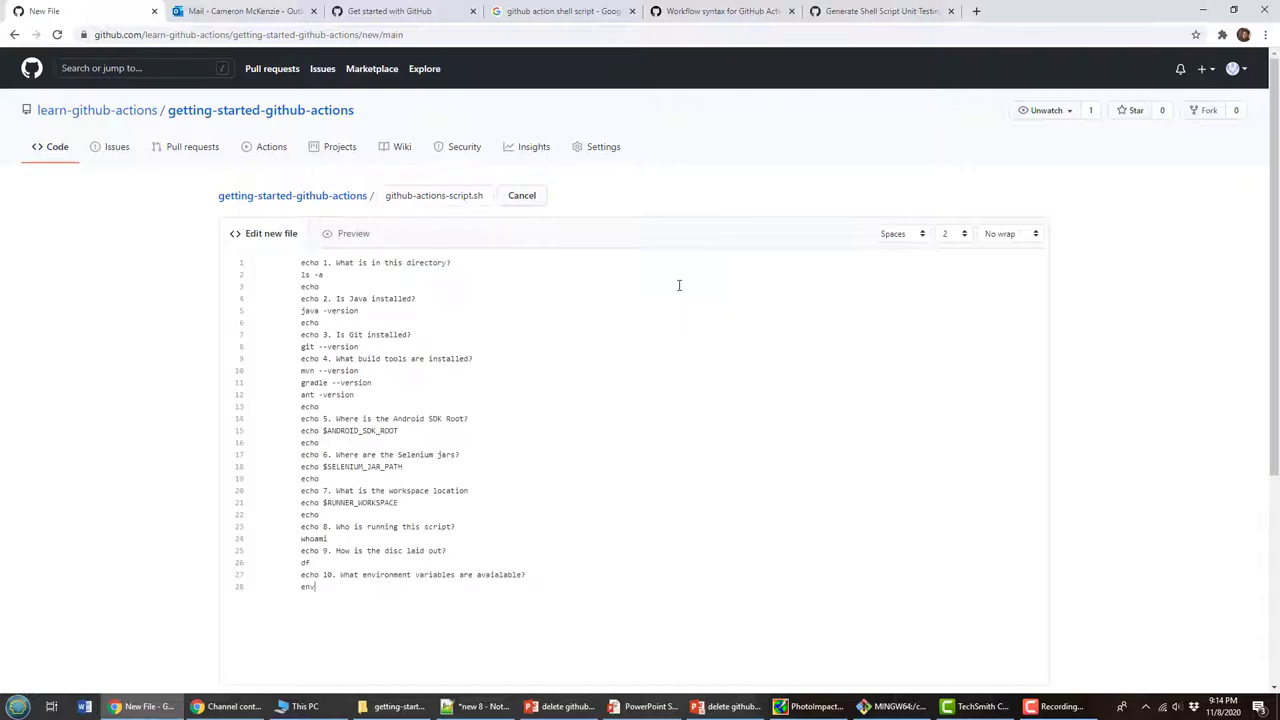
pyautogui.moveTo(680, 420)
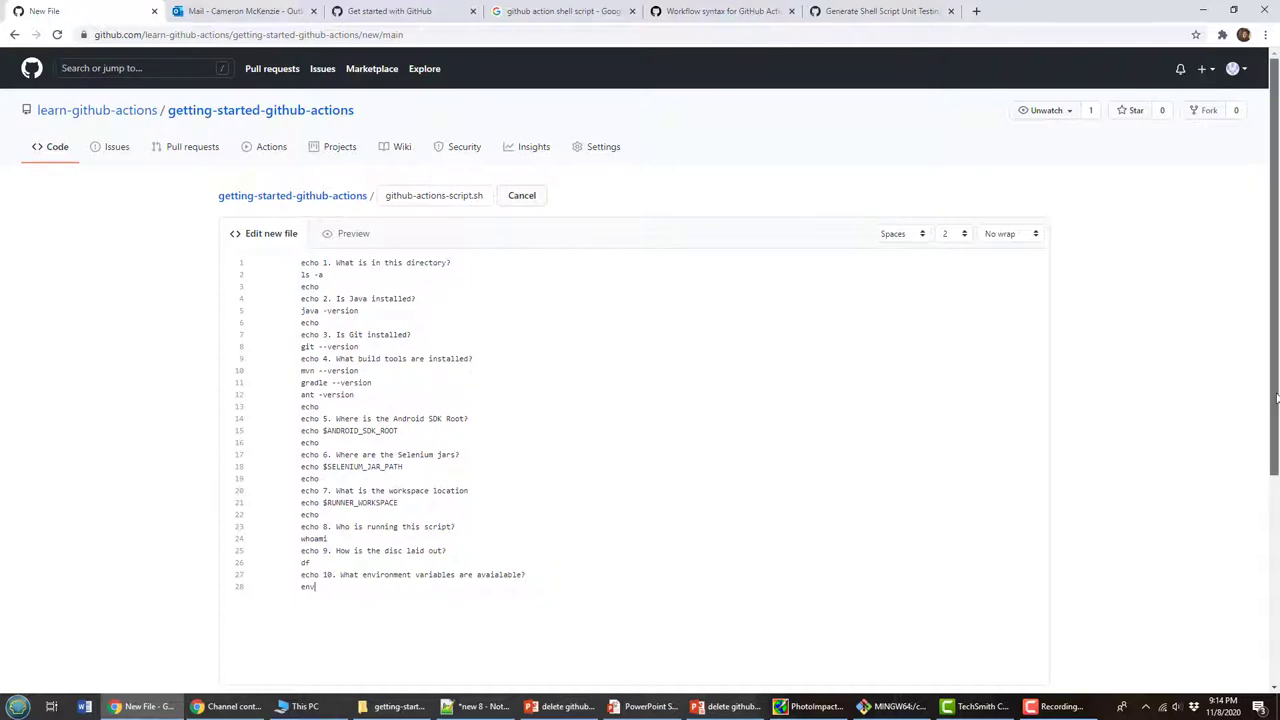
pyautogui.click(324, 630)
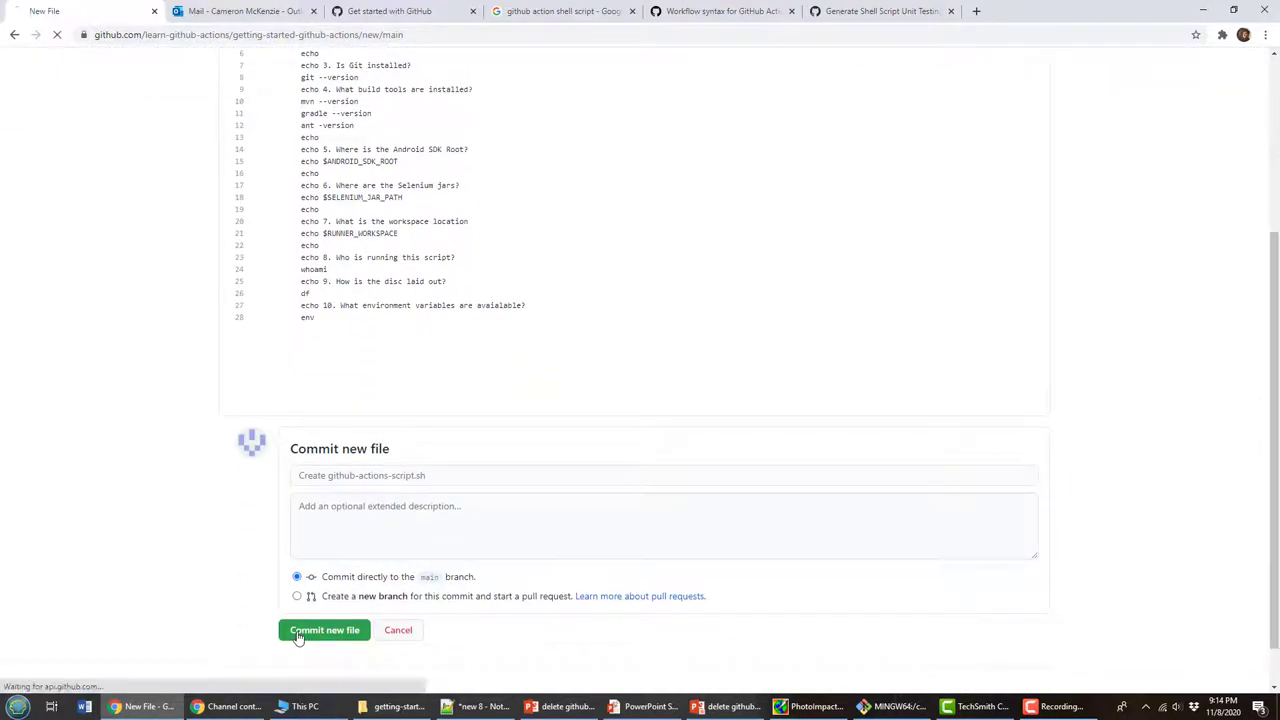
pyautogui.click(324, 630)
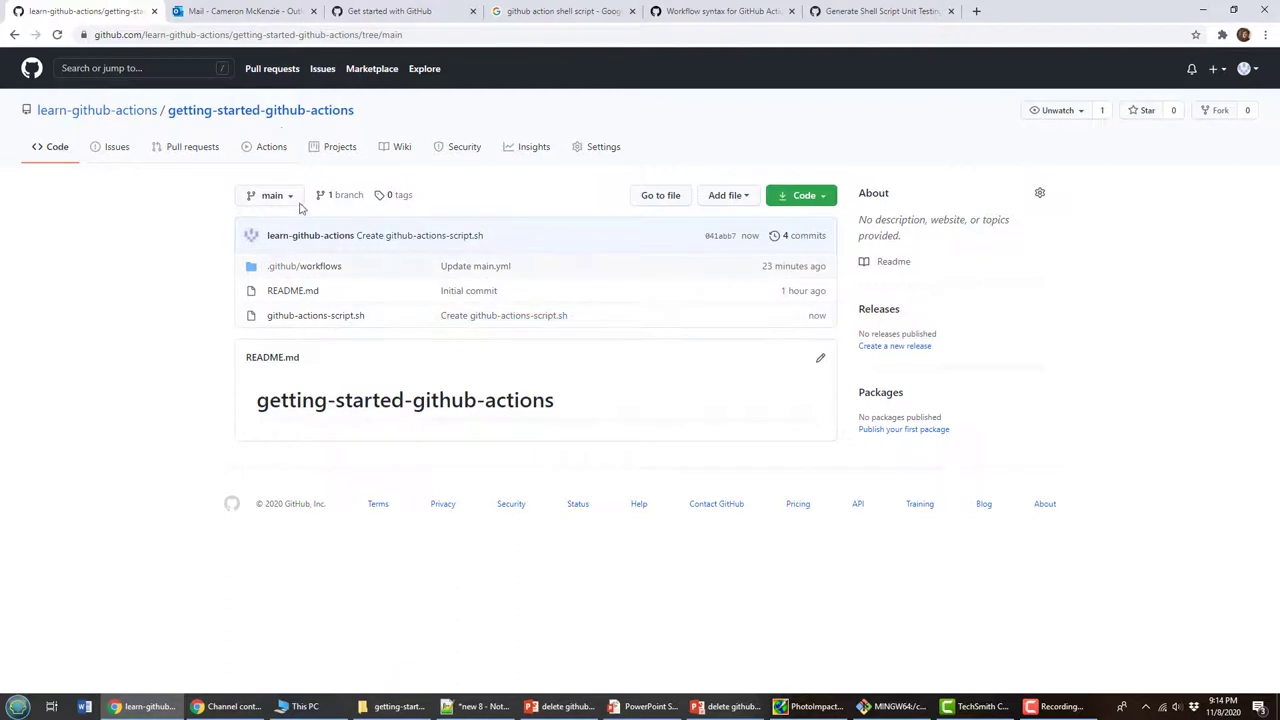
pyautogui.moveTo(316, 316)
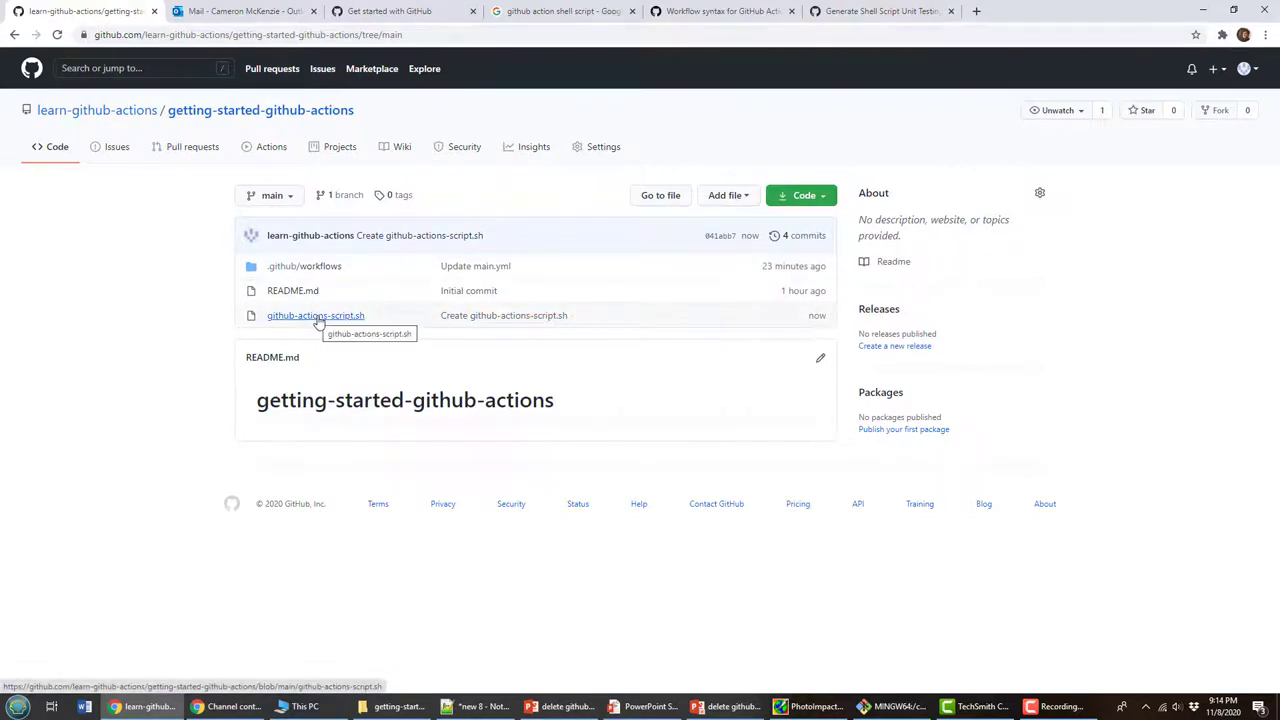
pyautogui.moveTo(252, 132)
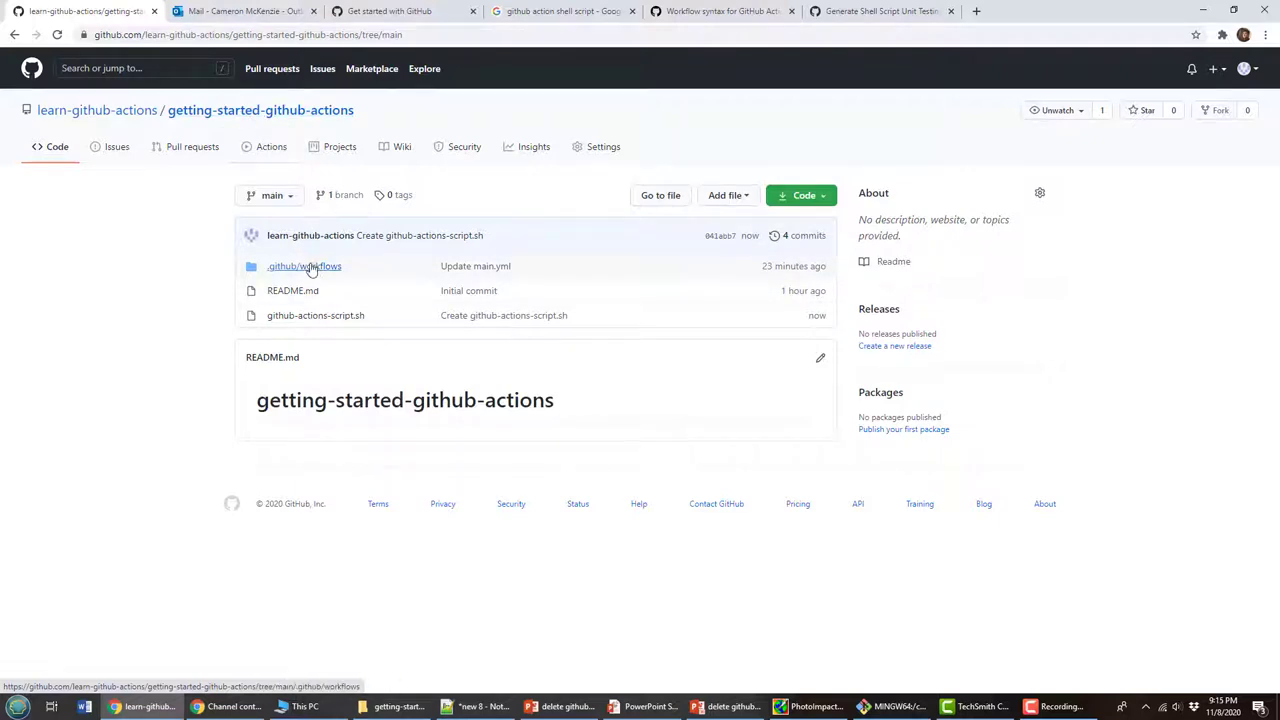
# Browse into .github/workflows and reach main.yml.
pyautogui.click(304, 266)
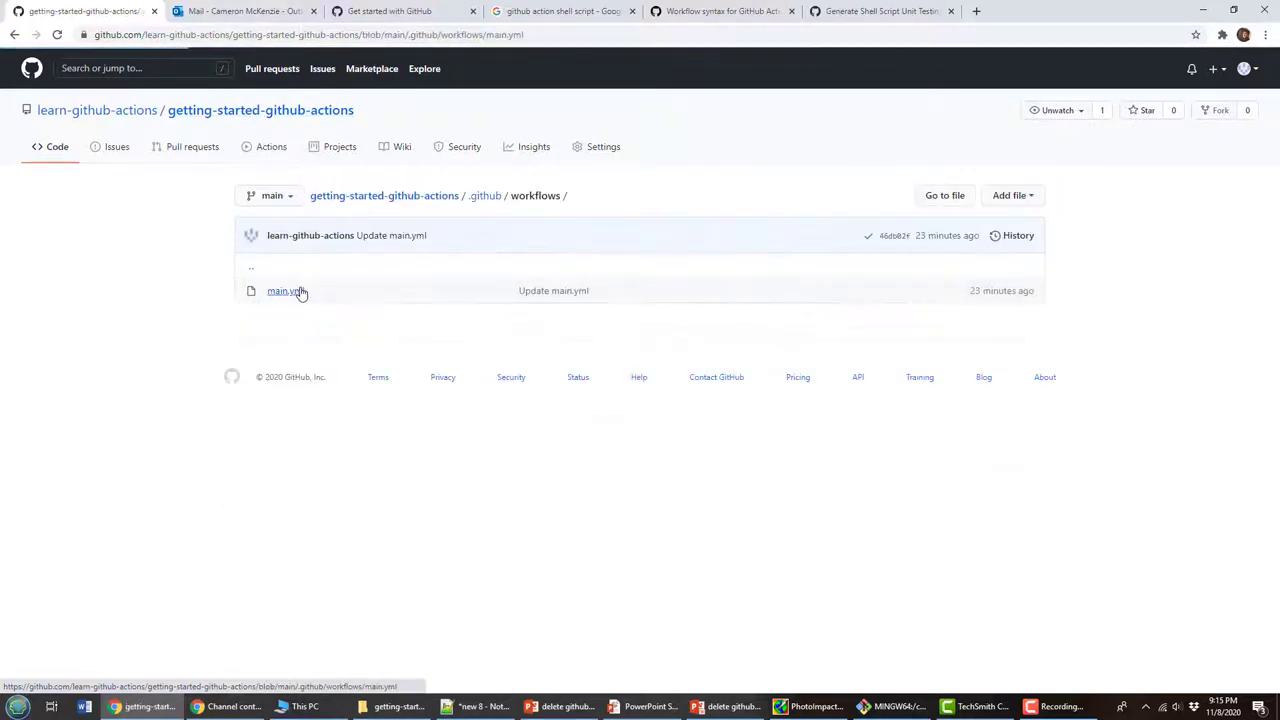
pyautogui.click(284, 292)
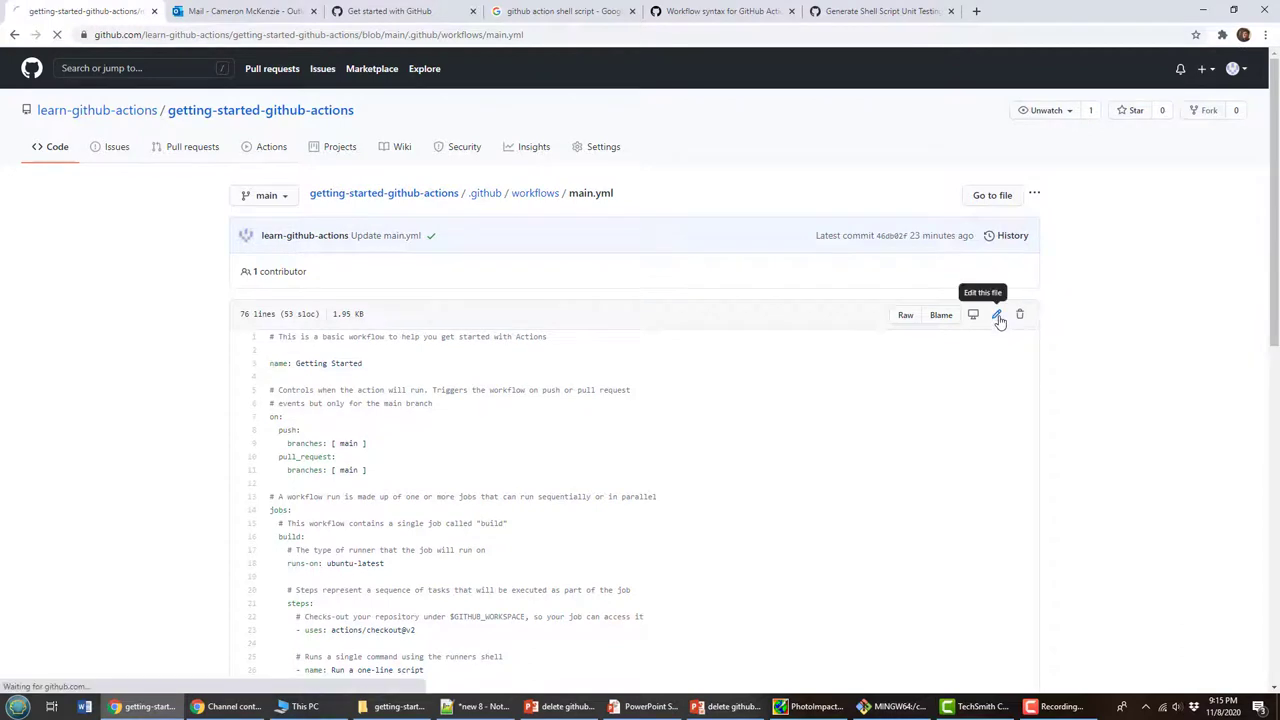
# Replace the multi-line run commands with echo 'nothing to see in the multi-line script'.
pyautogui.click(996, 314)
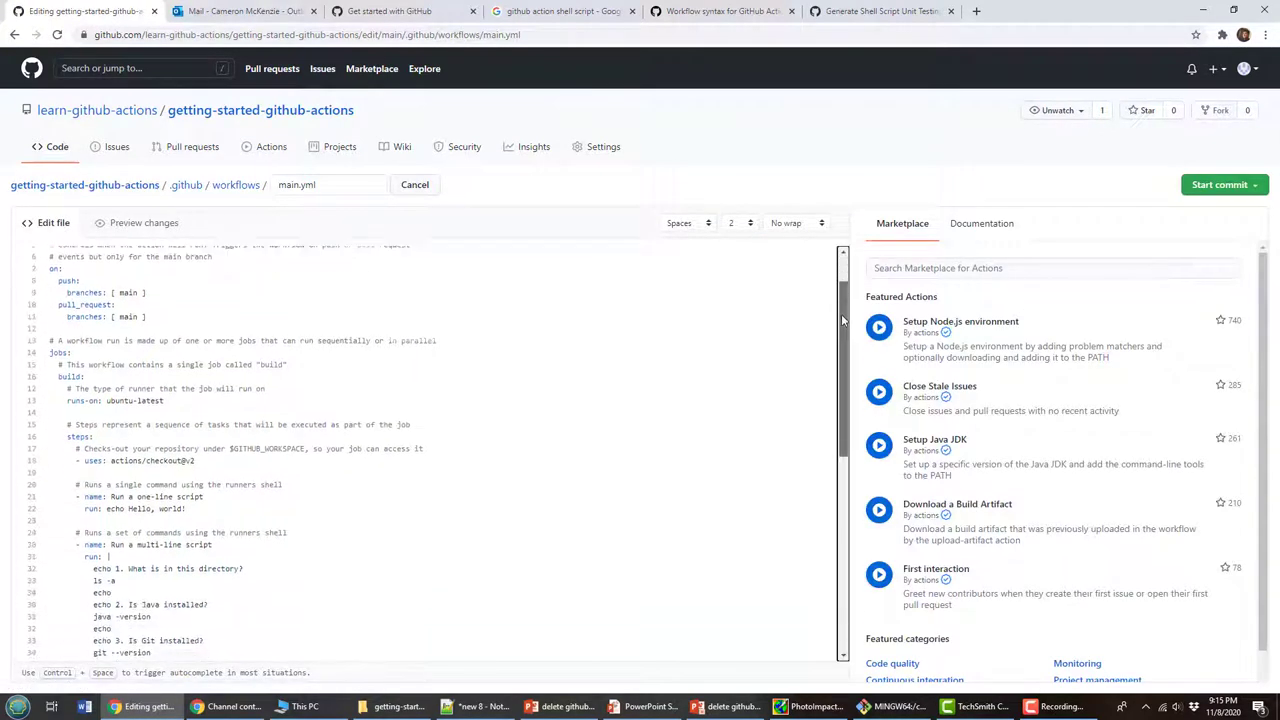
pyautogui.scroll(-3)
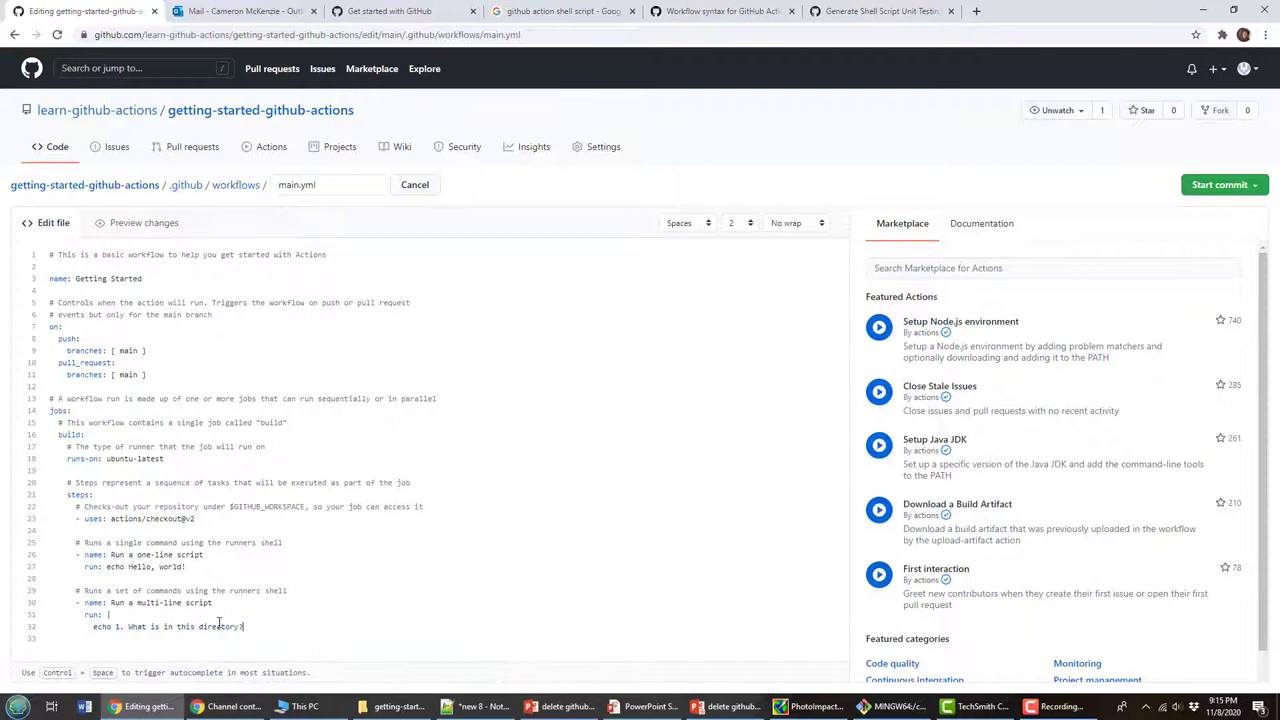
pyautogui.press('BackSpace')
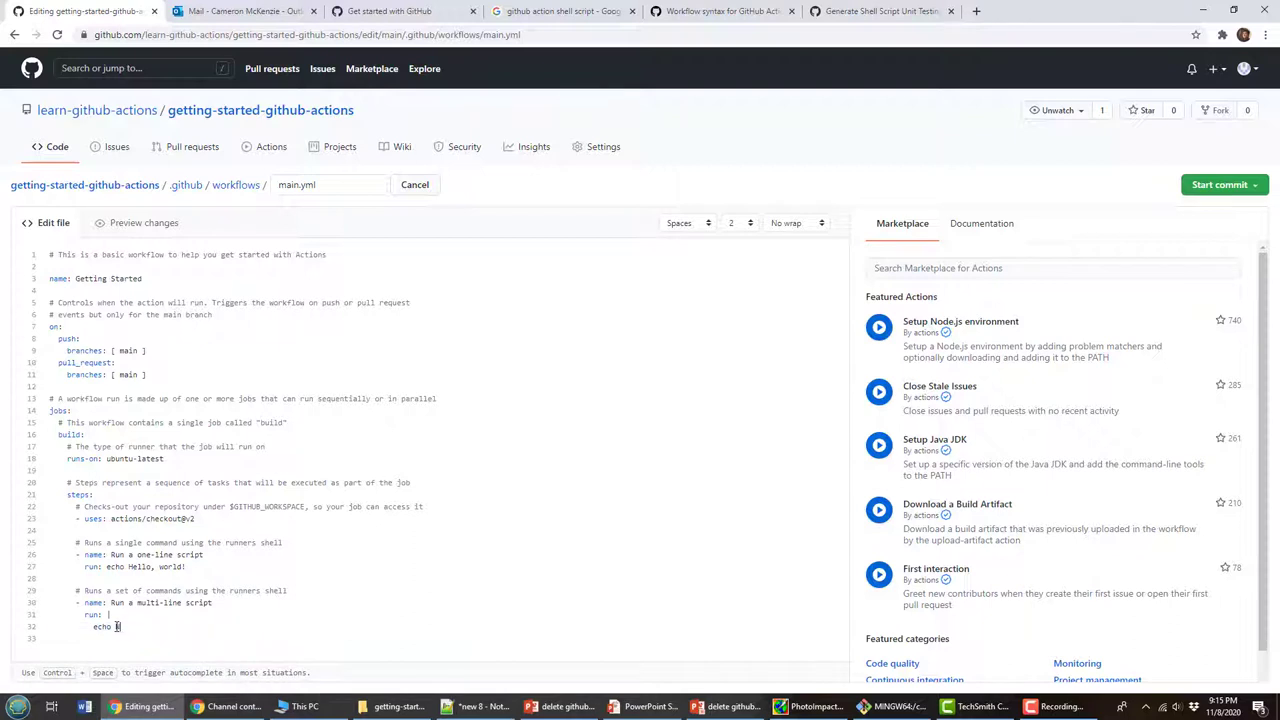
pyautogui.write('nothing to see in')
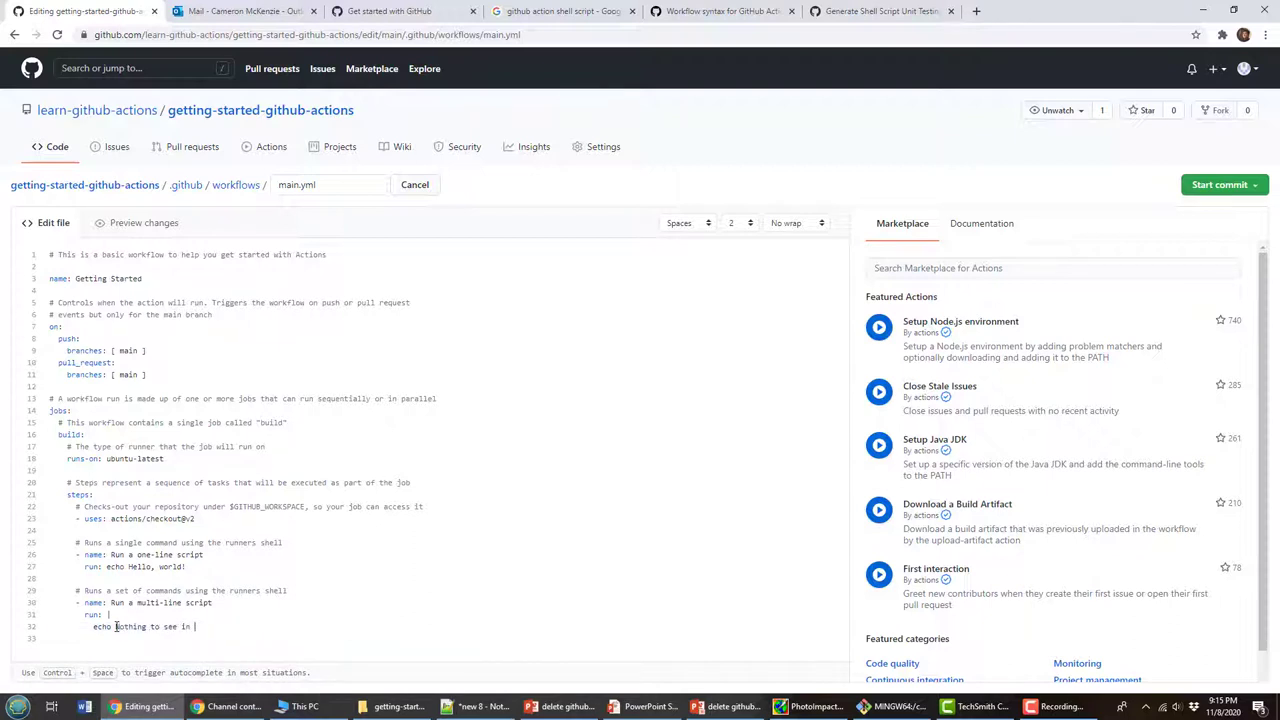
pyautogui.write('the multi-li')
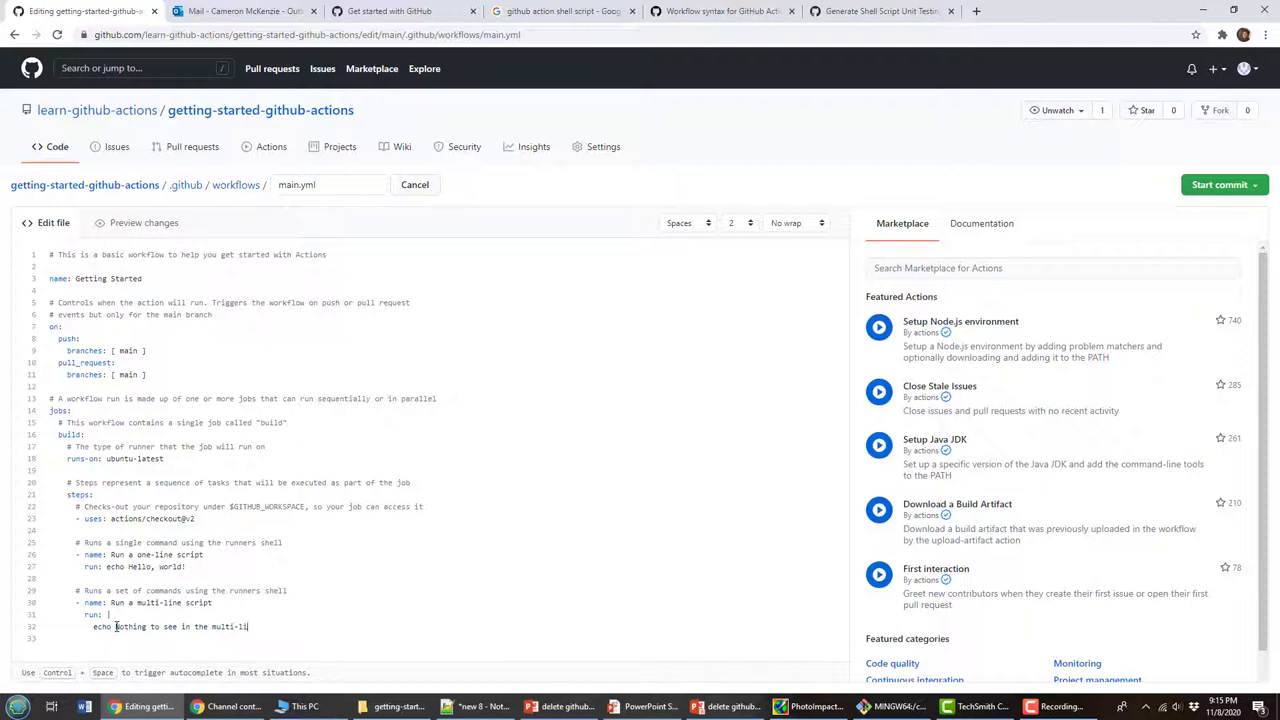
pyautogui.write('script')
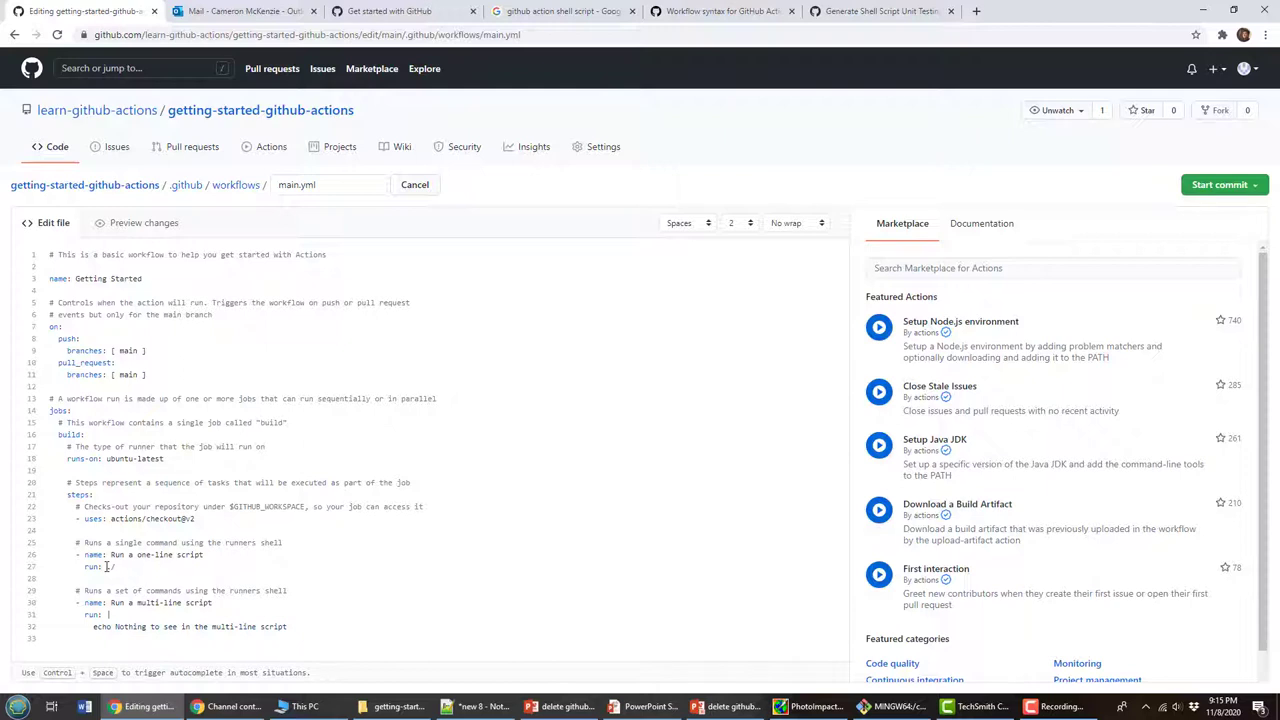
# Make the one-line run 'sh ./github-actions-script.sh' and add 'echo Here is what is in the folder' plus 'ls -a'.
pyautogui.write('/github-ad')
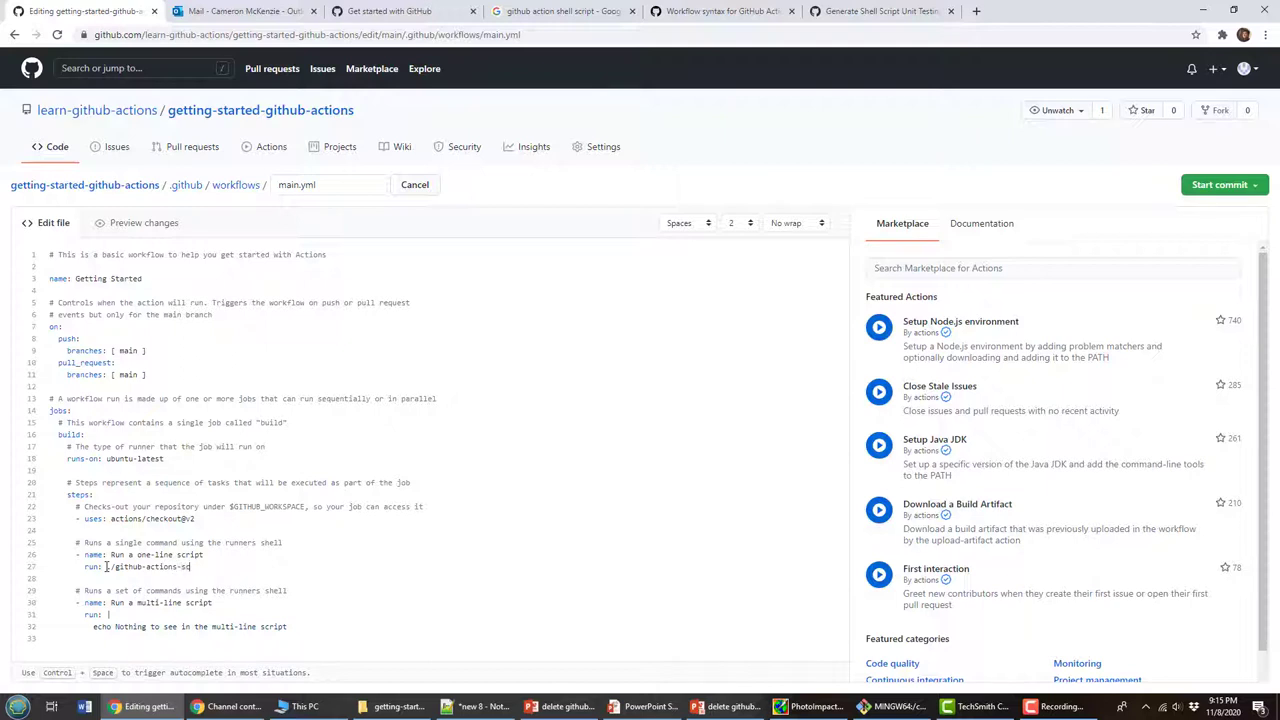
pyautogui.write('ript.sh')
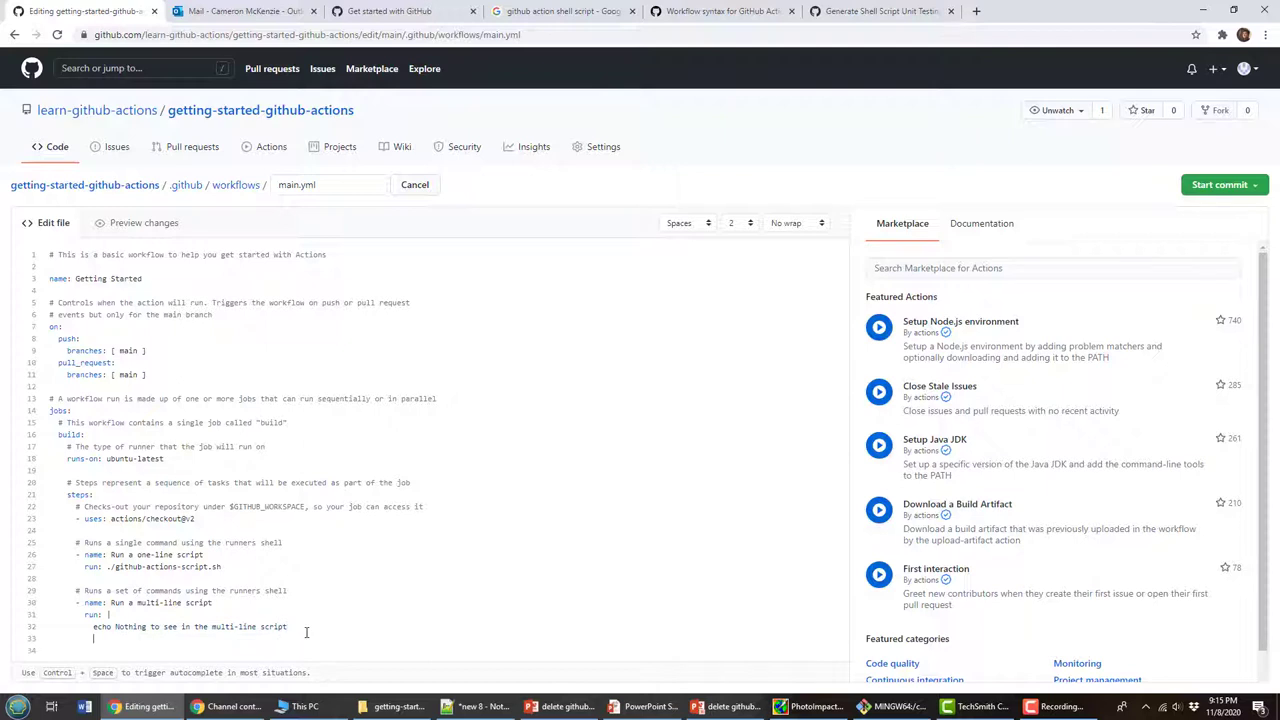
pyautogui.write("echo Here's")
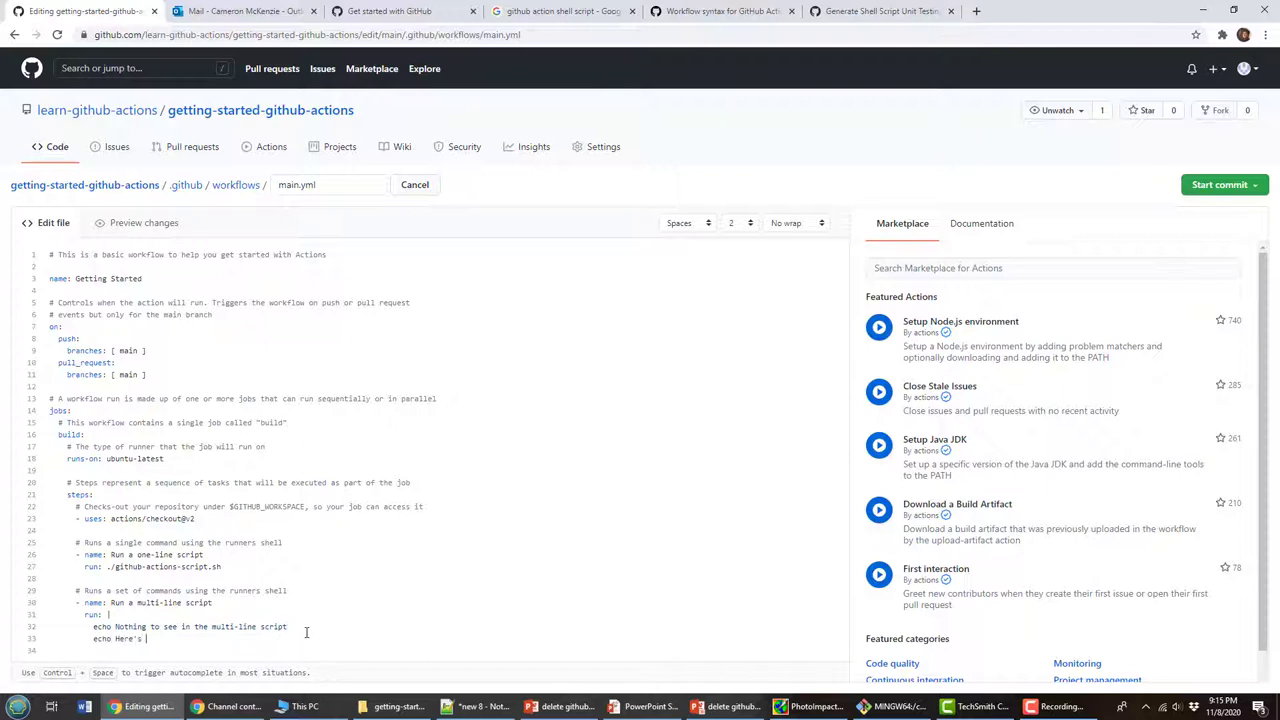
pyautogui.press('Backspace')
pyautogui.write(' is what is in the foloder')
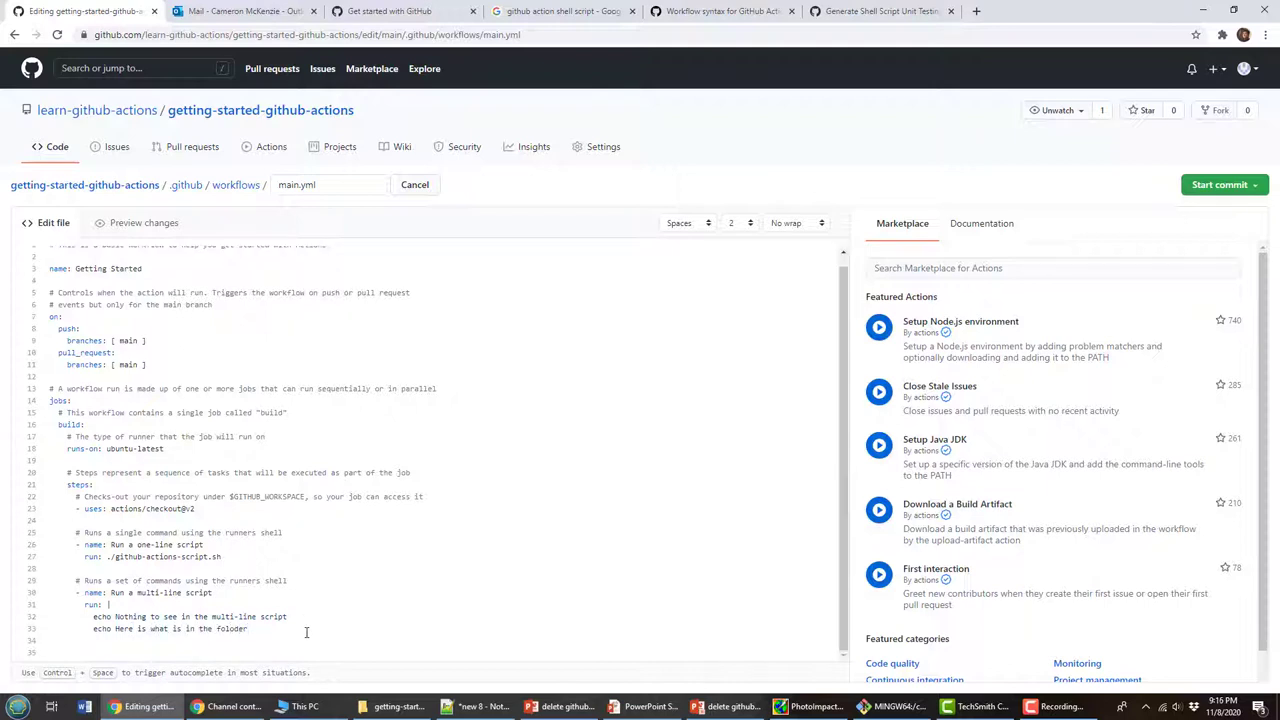
pyautogui.write('ls -a')
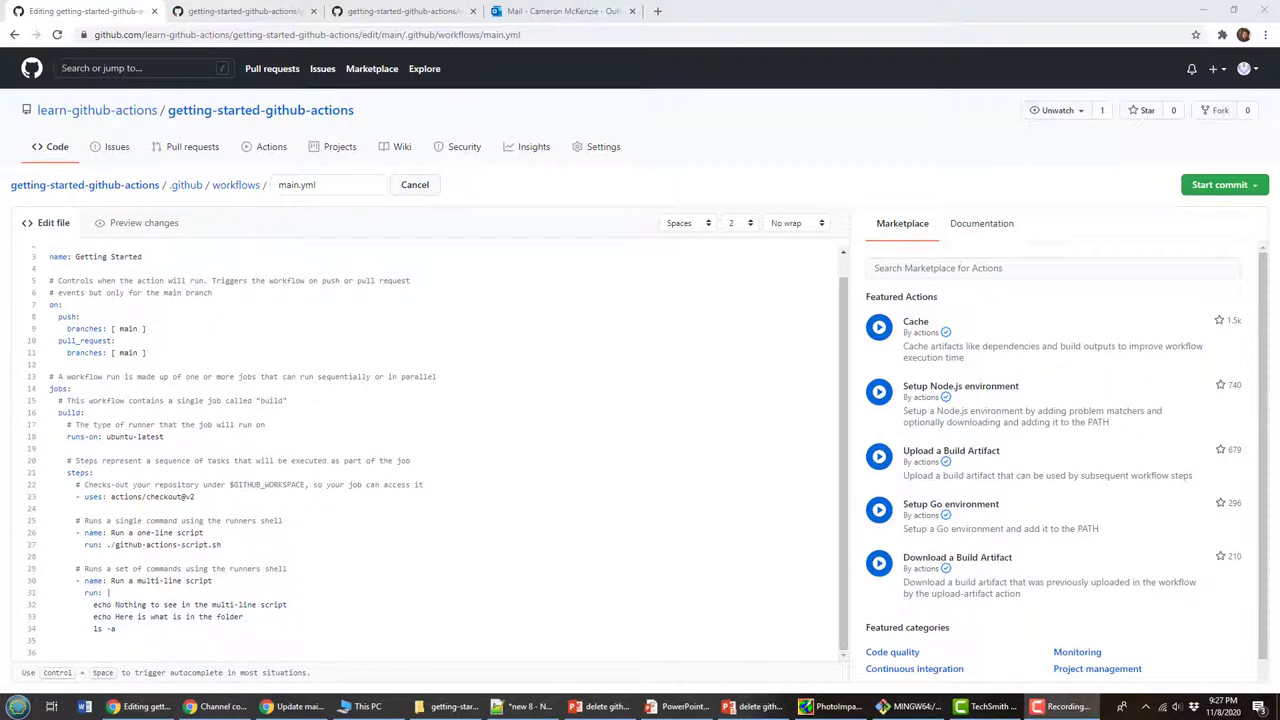
pyautogui.moveTo(108, 544)
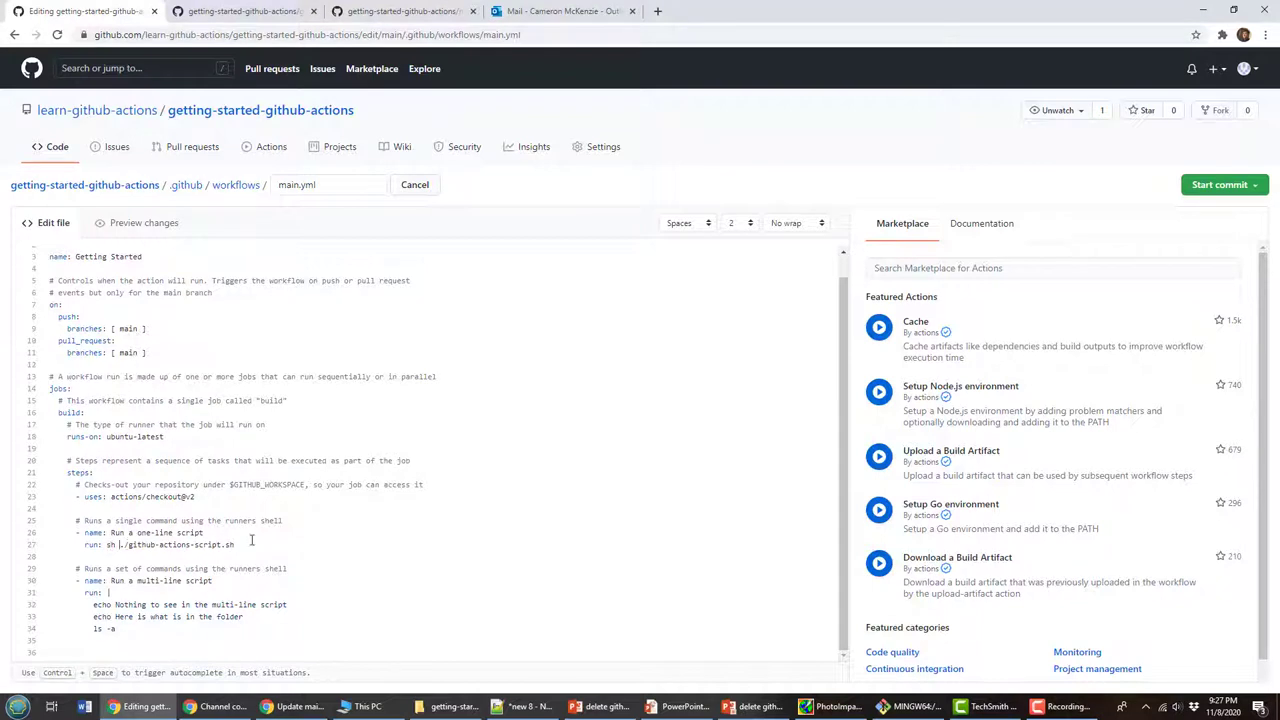
pyautogui.moveTo(336, 560)
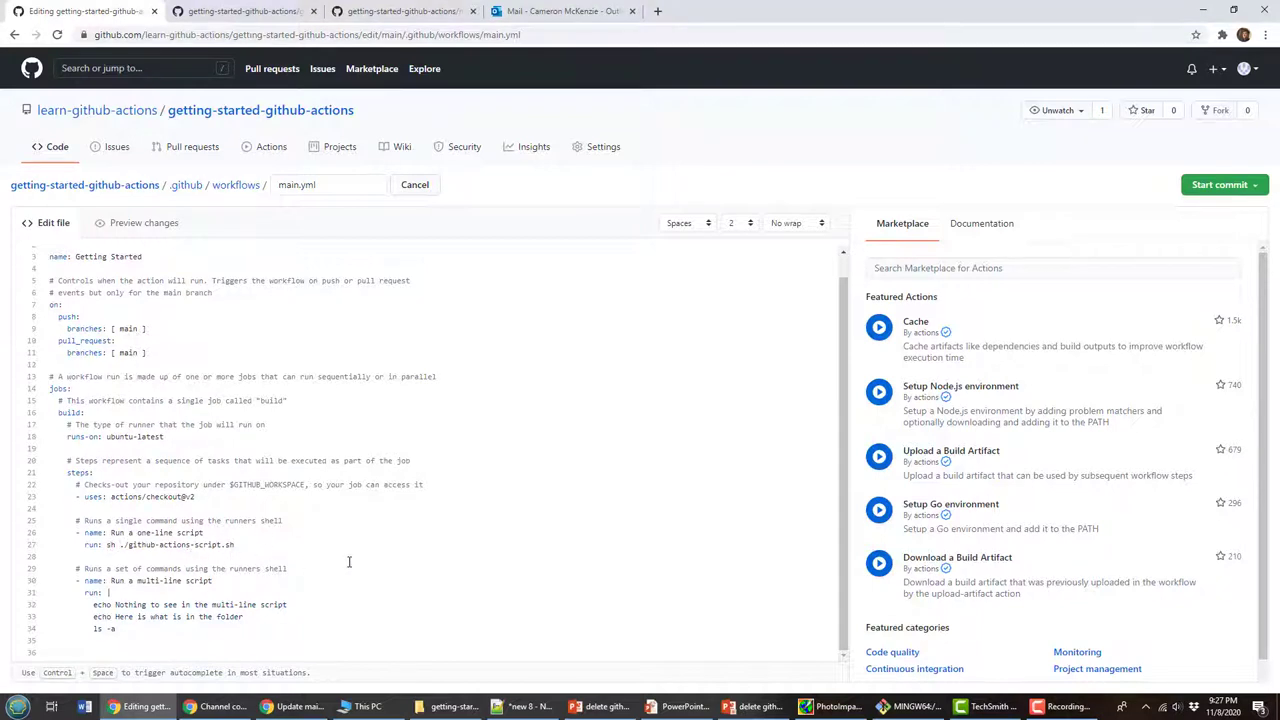
pyautogui.moveTo(1220, 184)
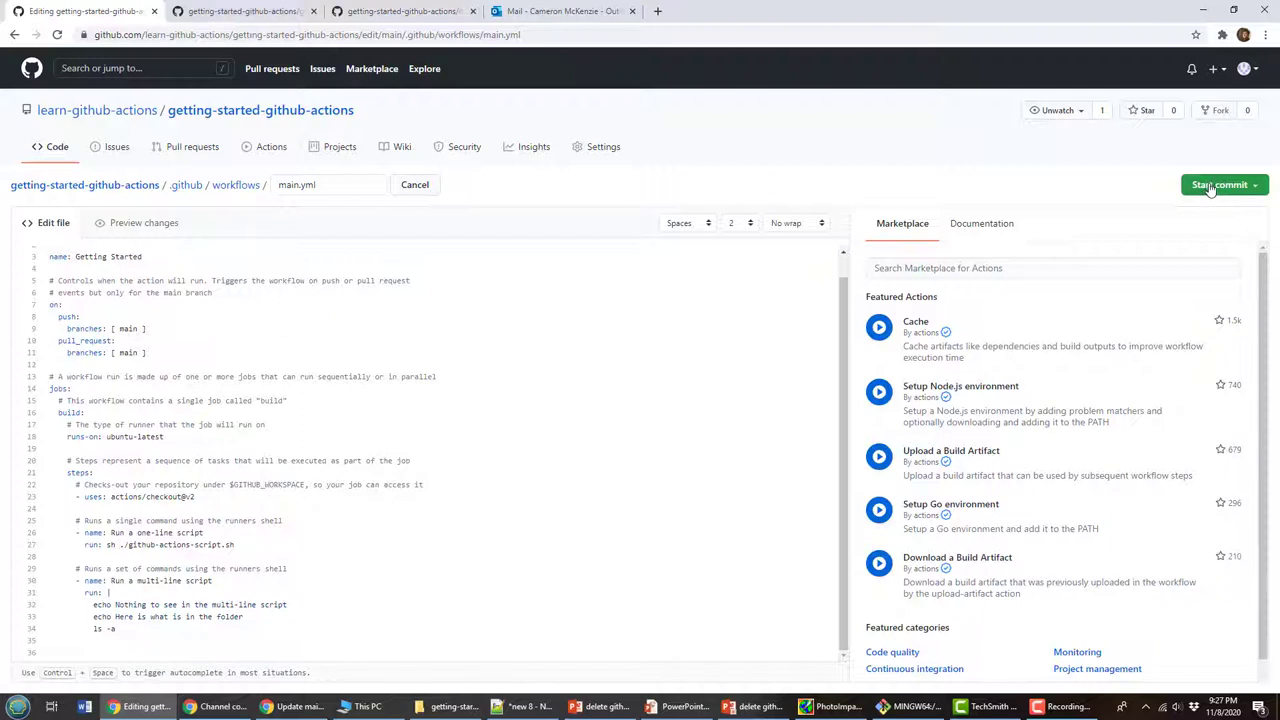
# Commit the edited main.yml directly to the main branch.
pyautogui.click(1220, 184)
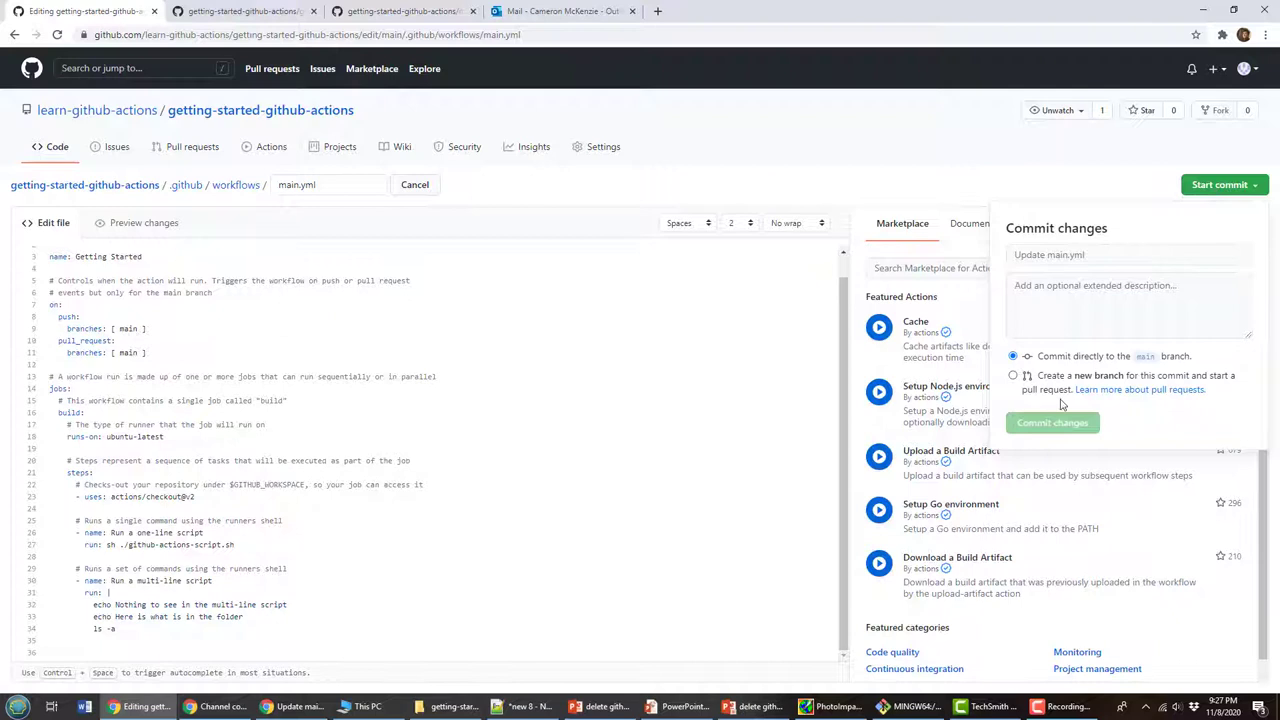
pyautogui.click(1128, 254)
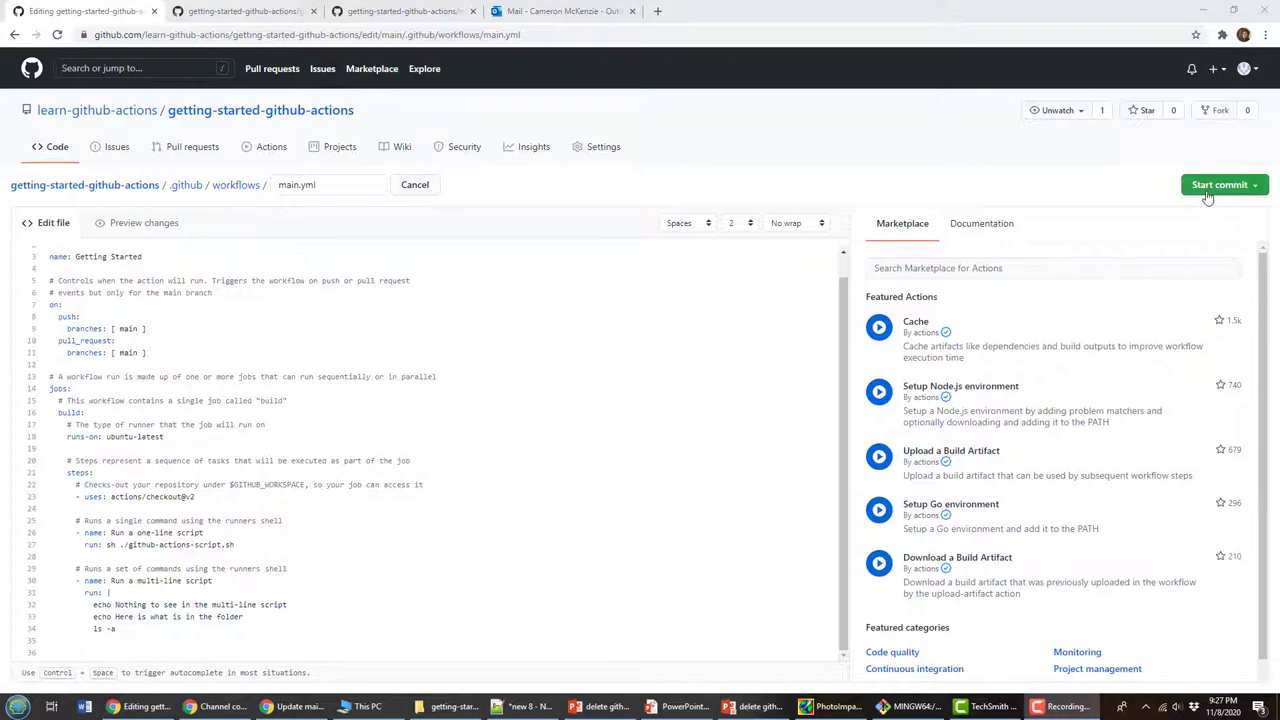
pyautogui.click(1220, 184)
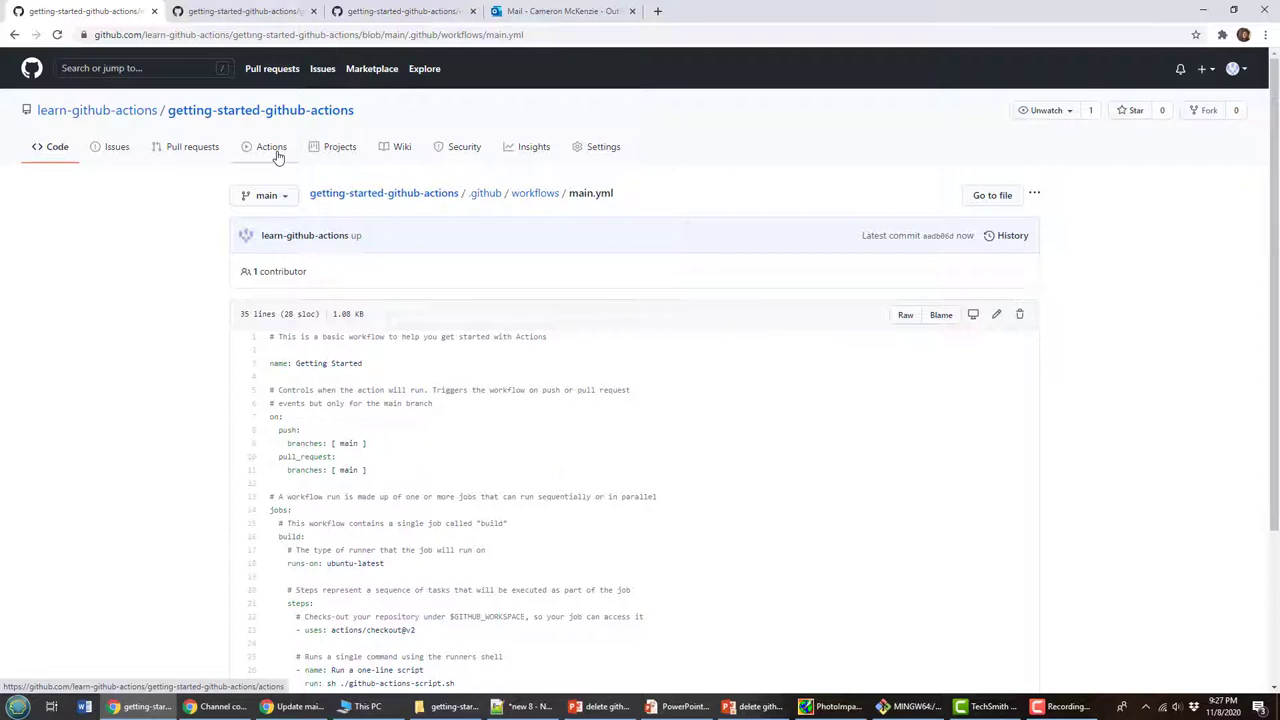
# View the build job of the latest 'up' Getting Started run in Actions.
pyautogui.click(272, 146)
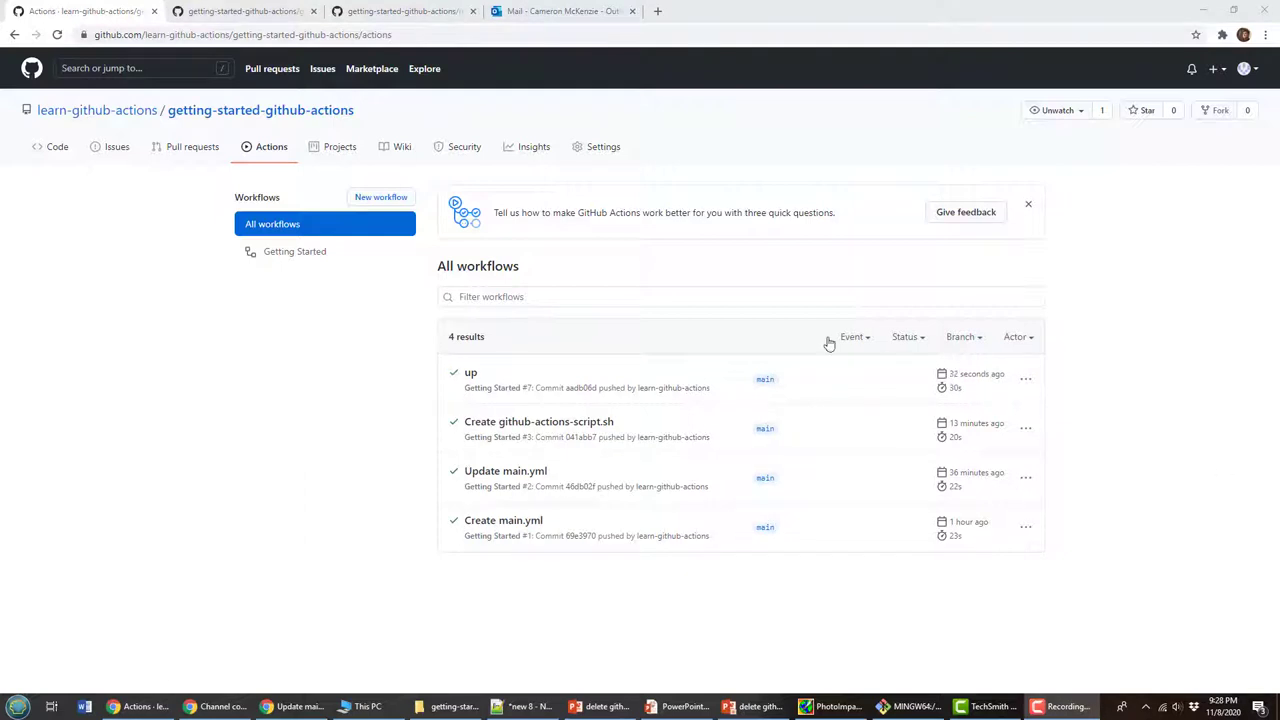
pyautogui.click(472, 372)
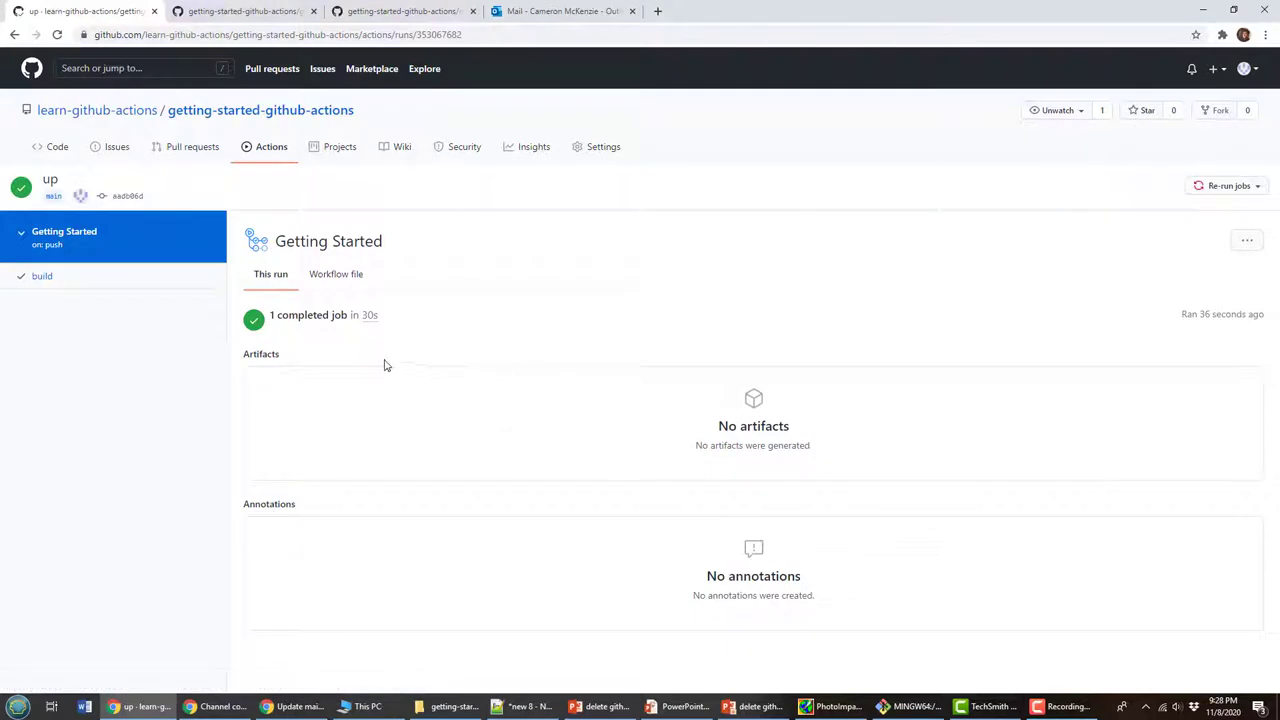
pyautogui.click(42, 276)
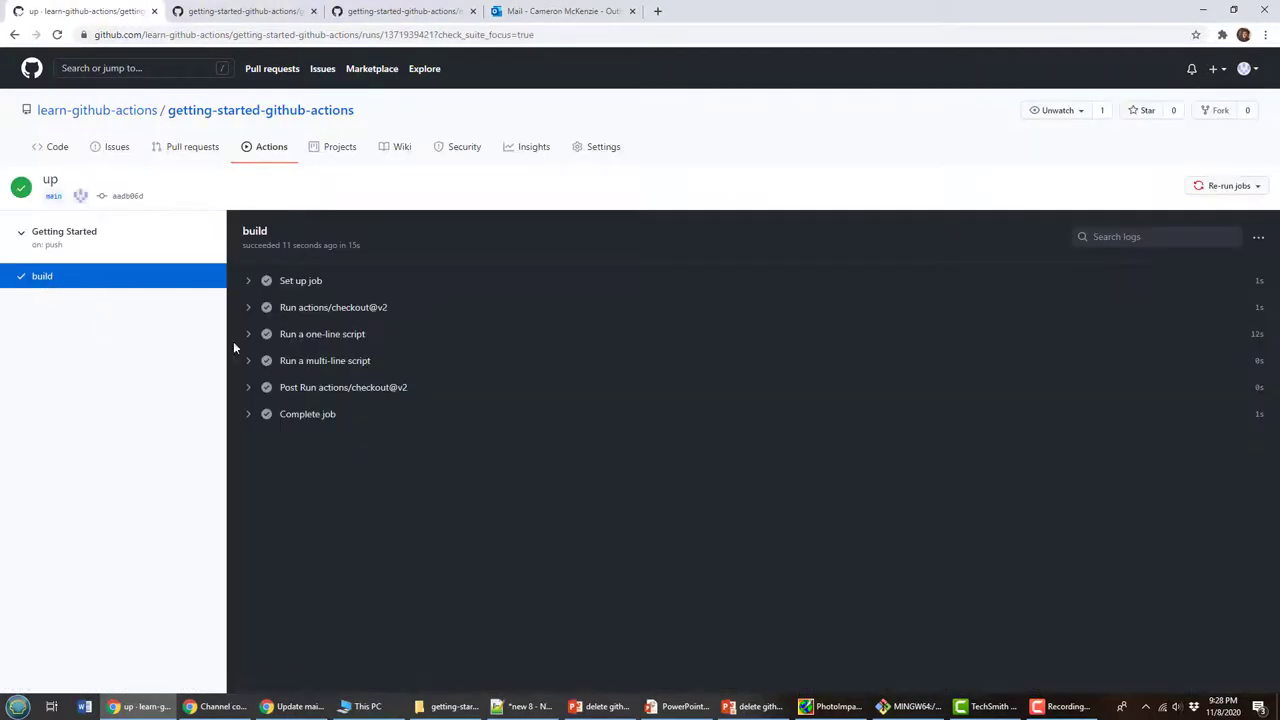
pyautogui.moveTo(366, 334)
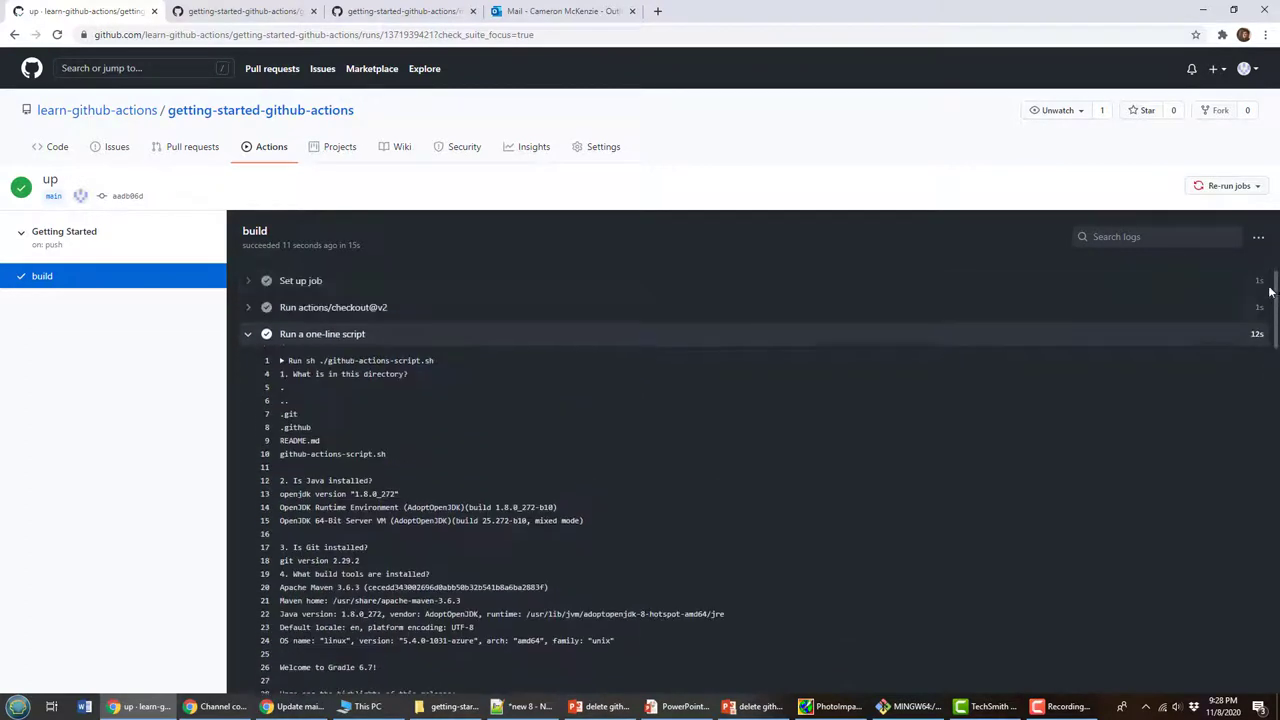
pyautogui.moveTo(910, 344)
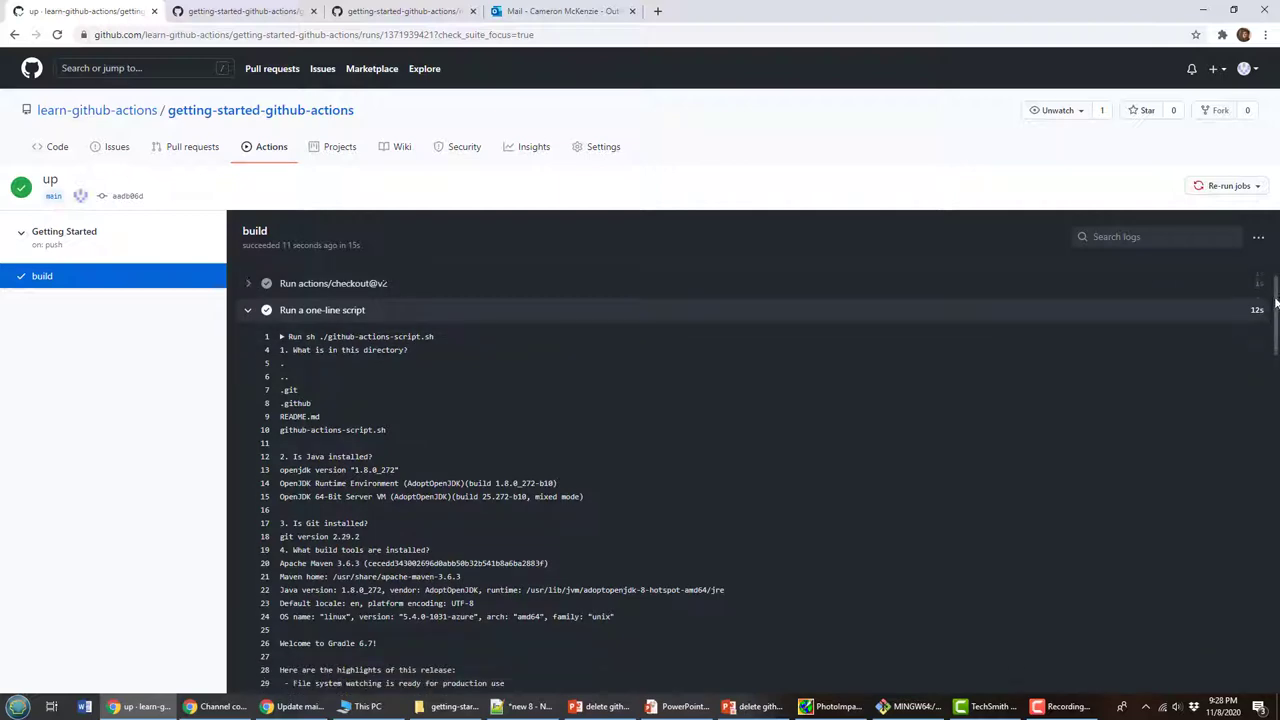
# Read through the one-line step's log showing the script's diagnostic output.
pyautogui.scroll(-3)
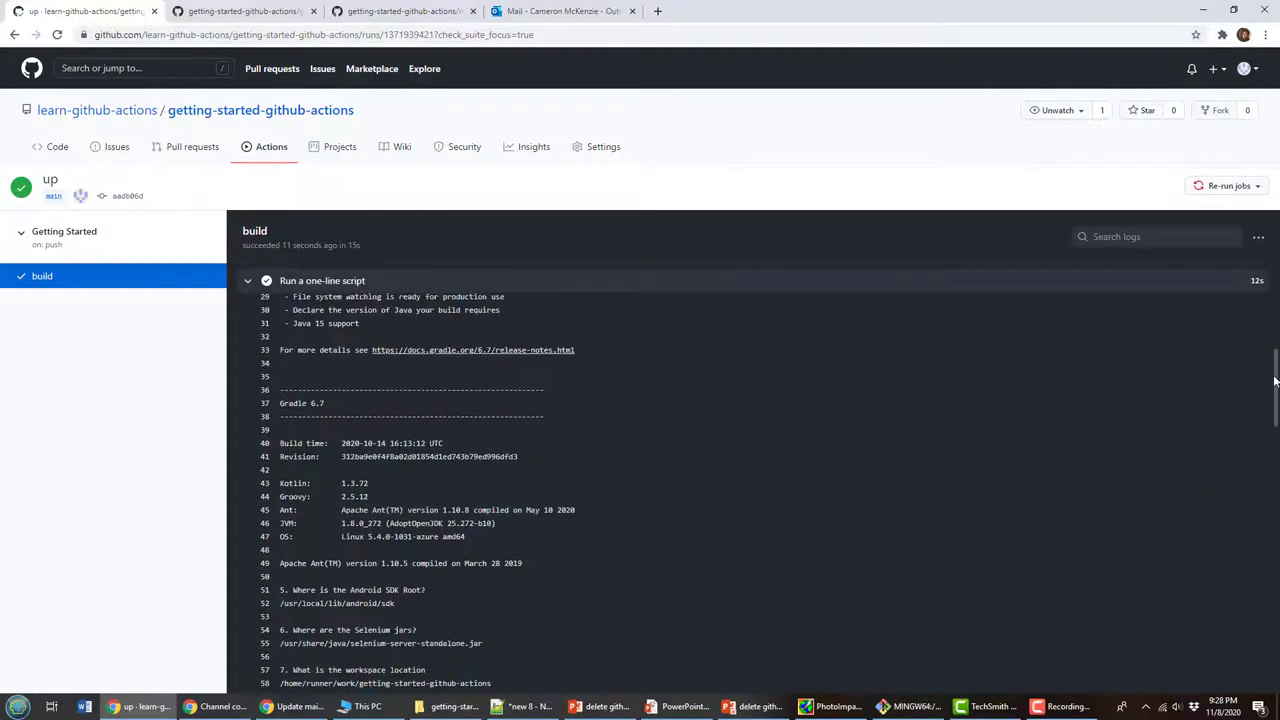
pyautogui.scroll(-3)
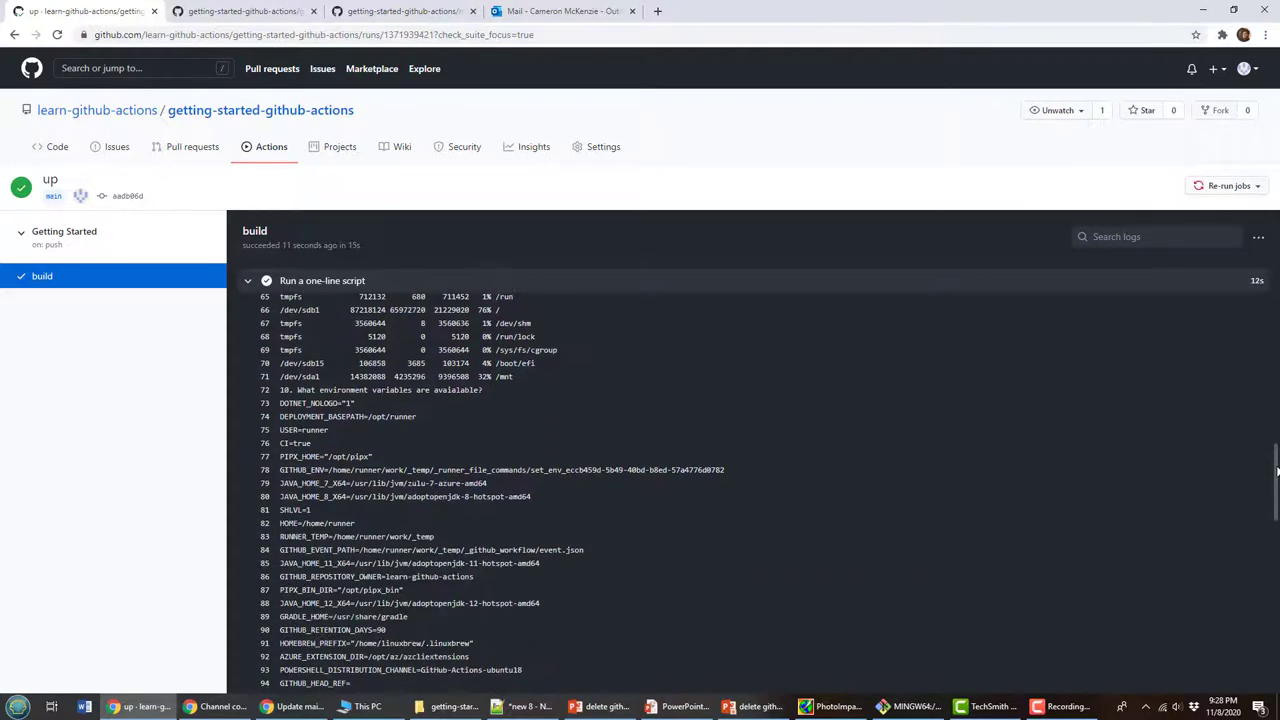
pyautogui.scroll(-3)
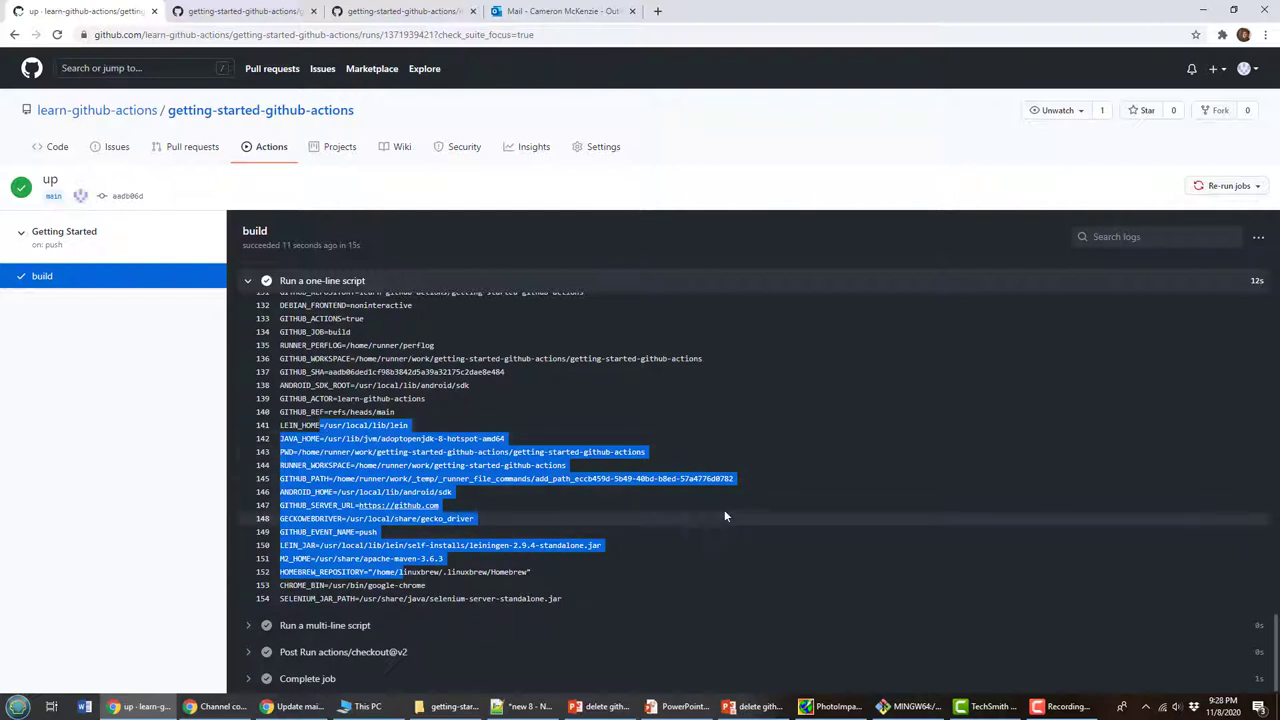
# Return to the repository and view the committed main.yml in .github/workflows.
pyautogui.click(260, 110)
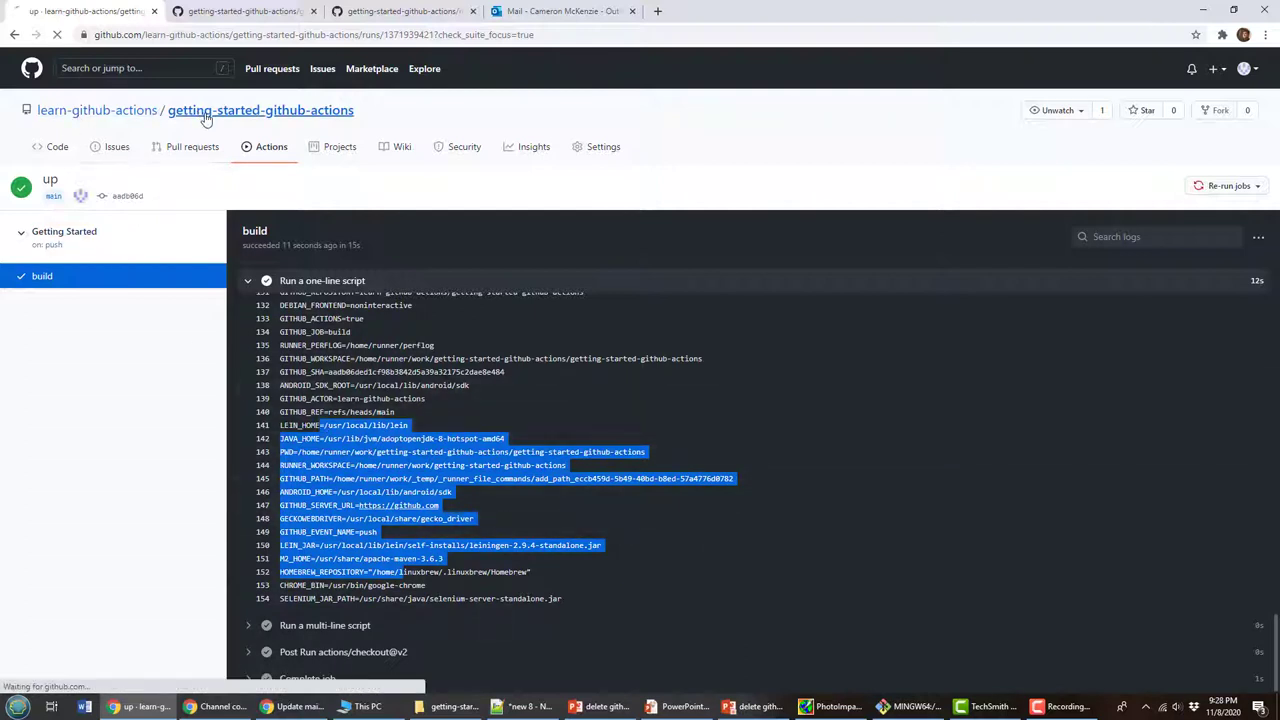
pyautogui.click(260, 110)
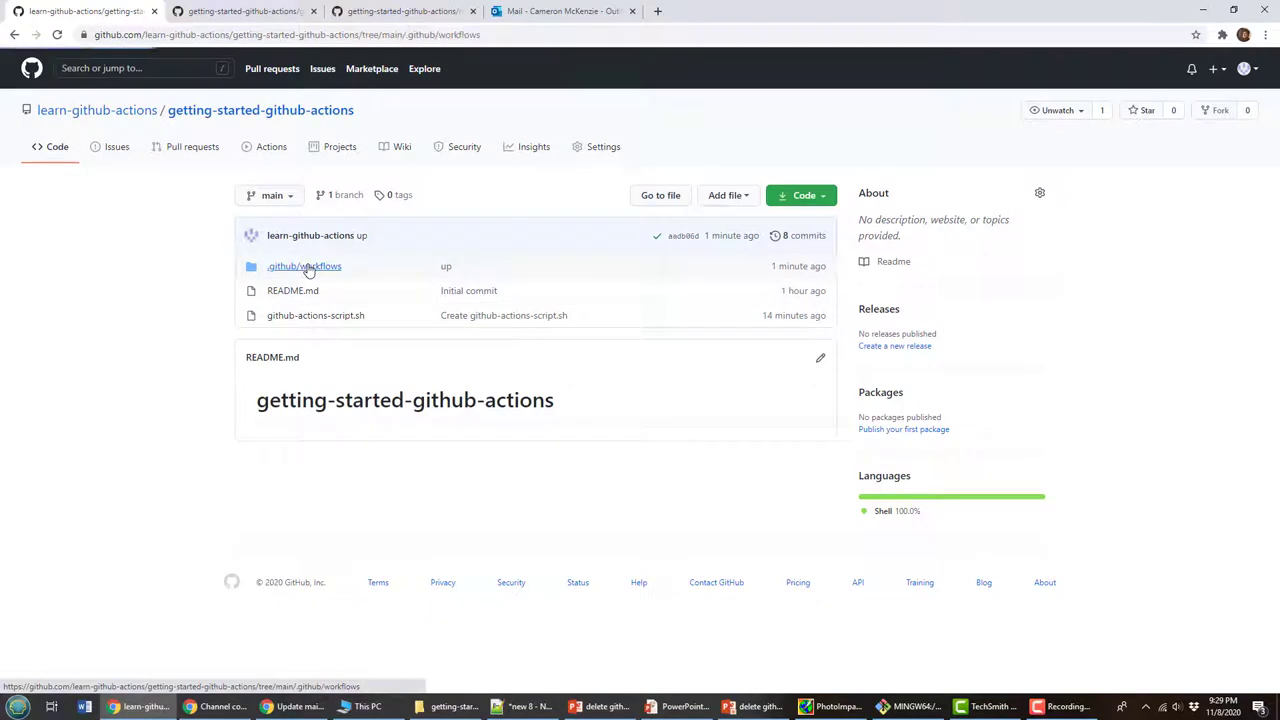
pyautogui.click(304, 266)
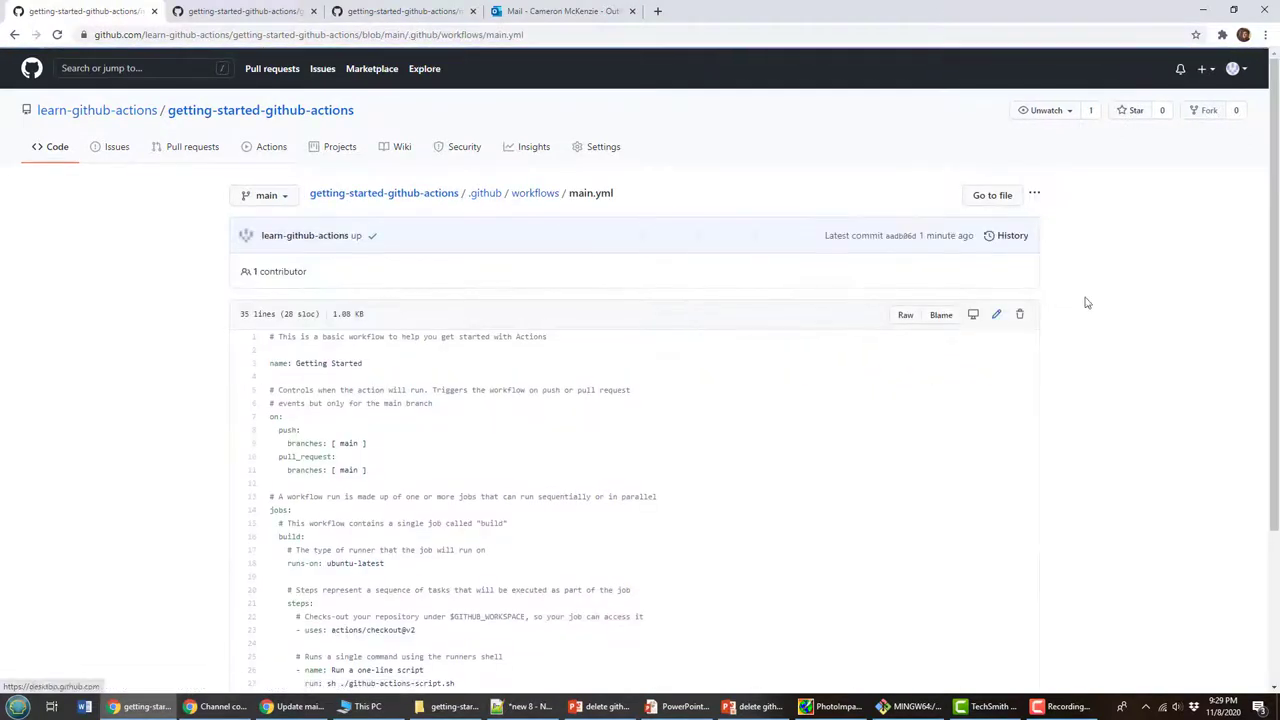
pyautogui.scroll(-3)
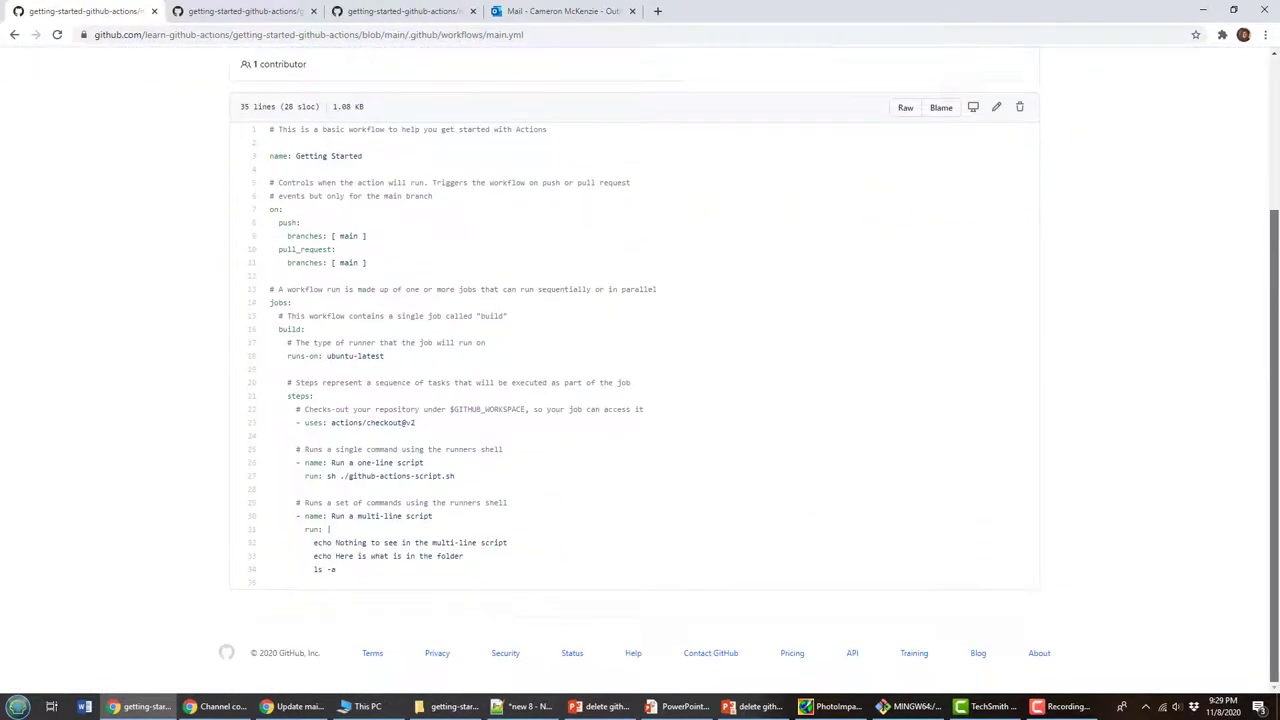